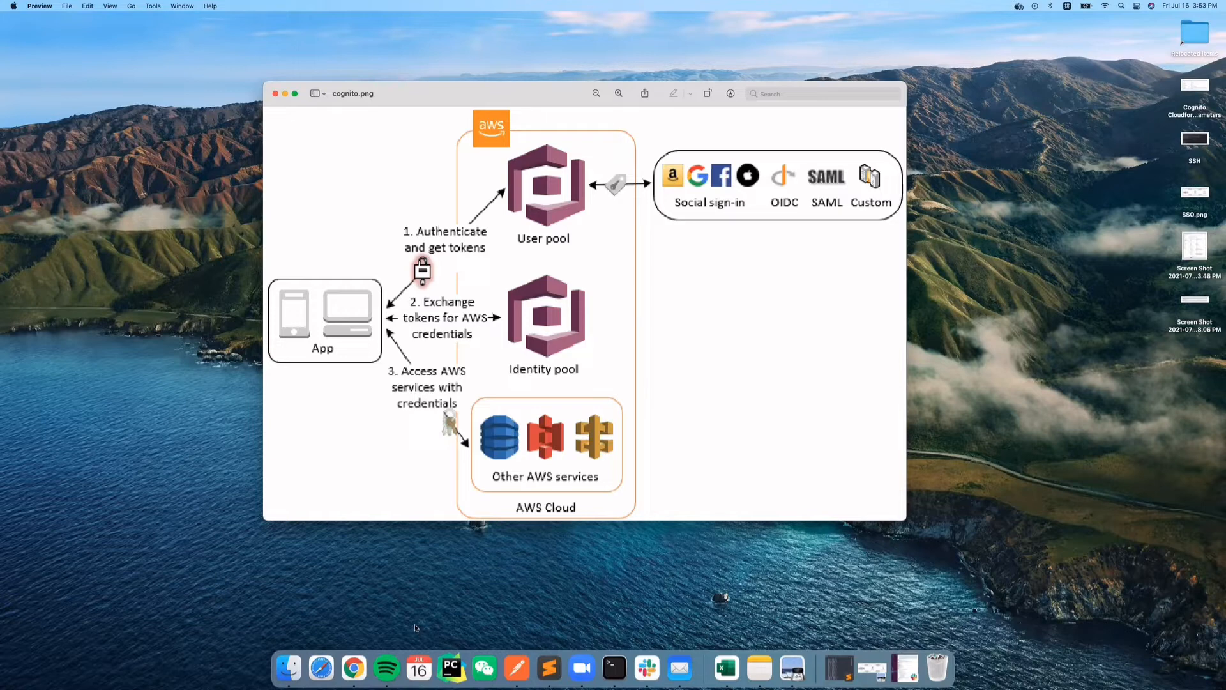
{"action": "mouse_move", "coordinate": [571, 491]}
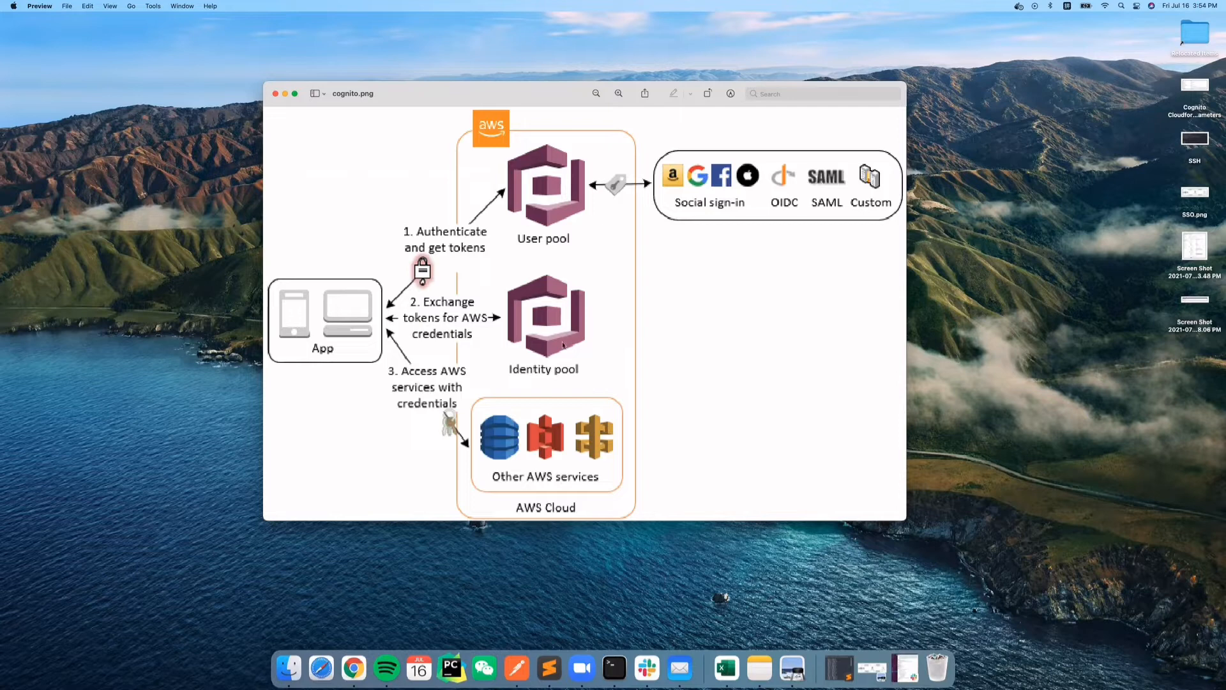
{"action": "mouse_move", "coordinate": [770, 351]}
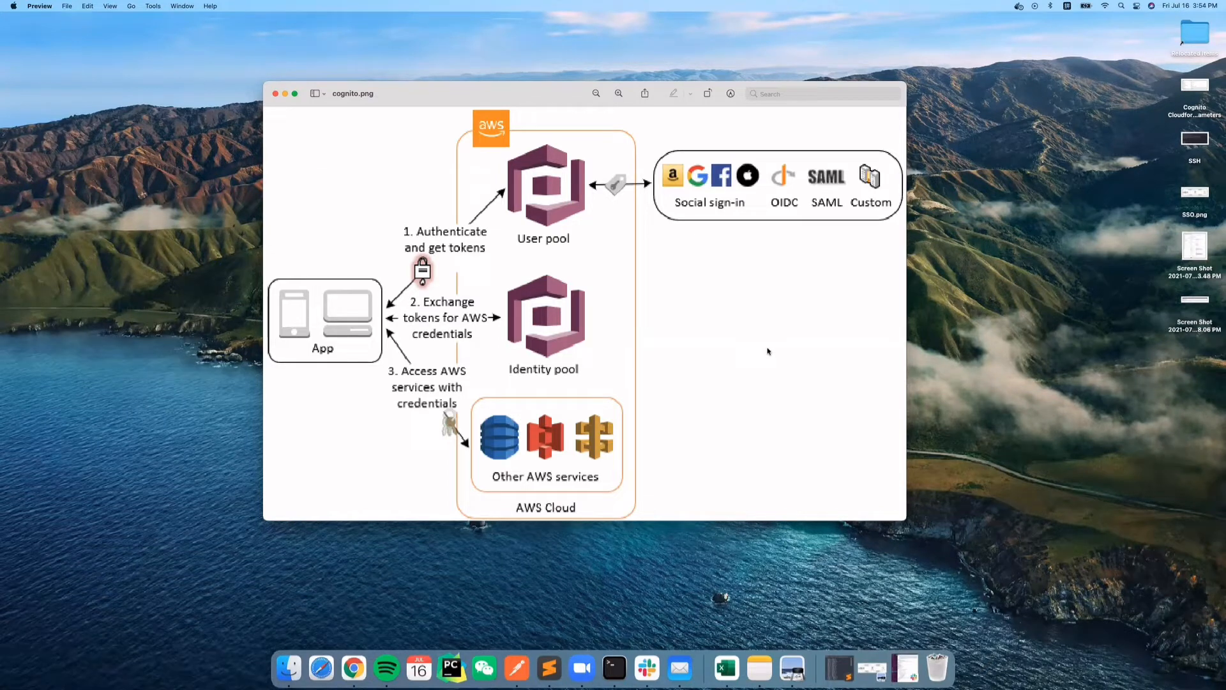
{"action": "mouse_move", "coordinate": [759, 345]}
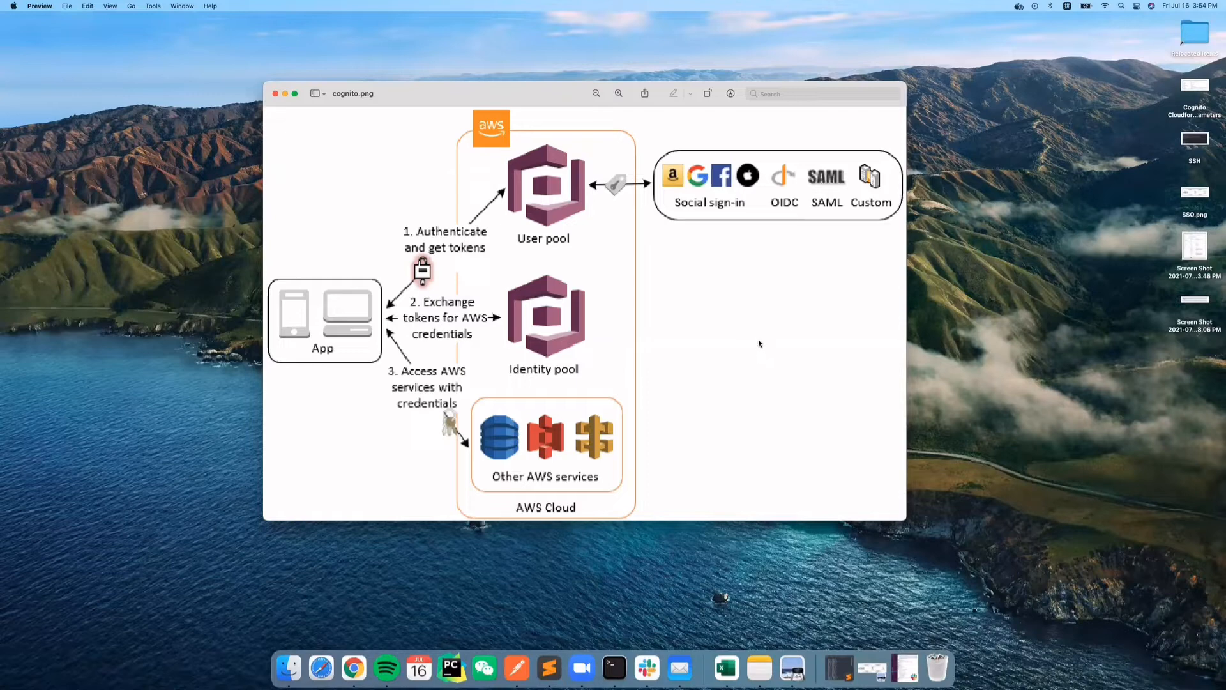
{"action": "mouse_move", "coordinate": [697, 185]}
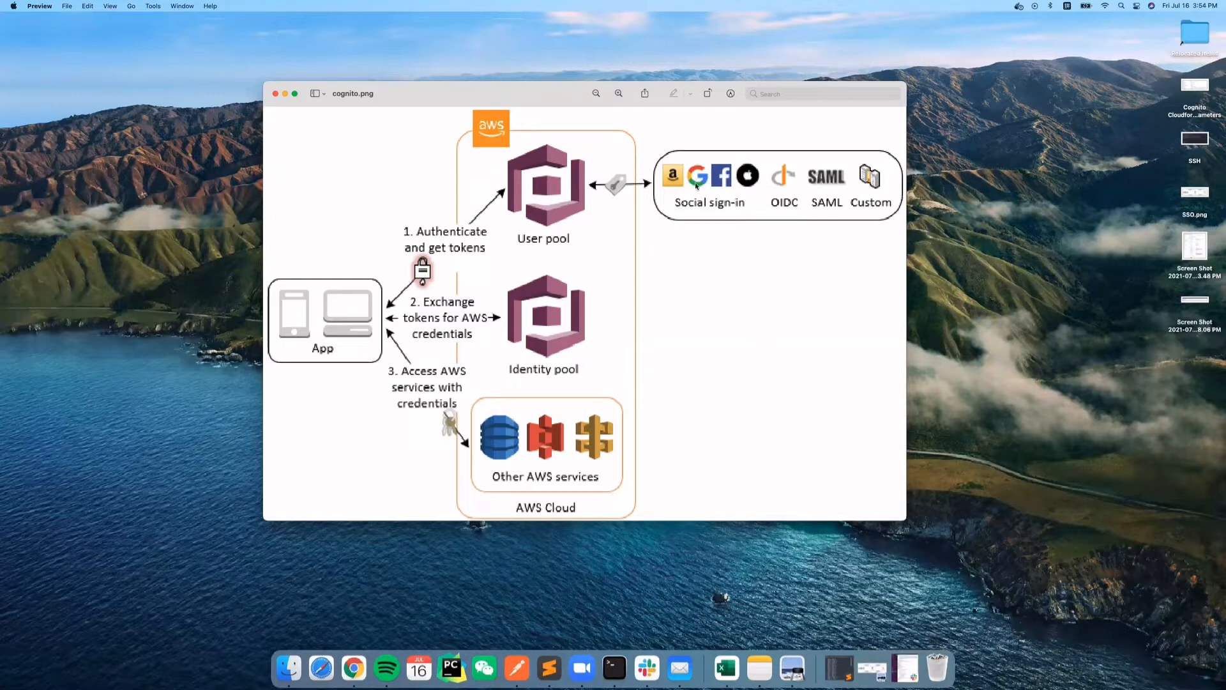
{"action": "mouse_move", "coordinate": [728, 184]}
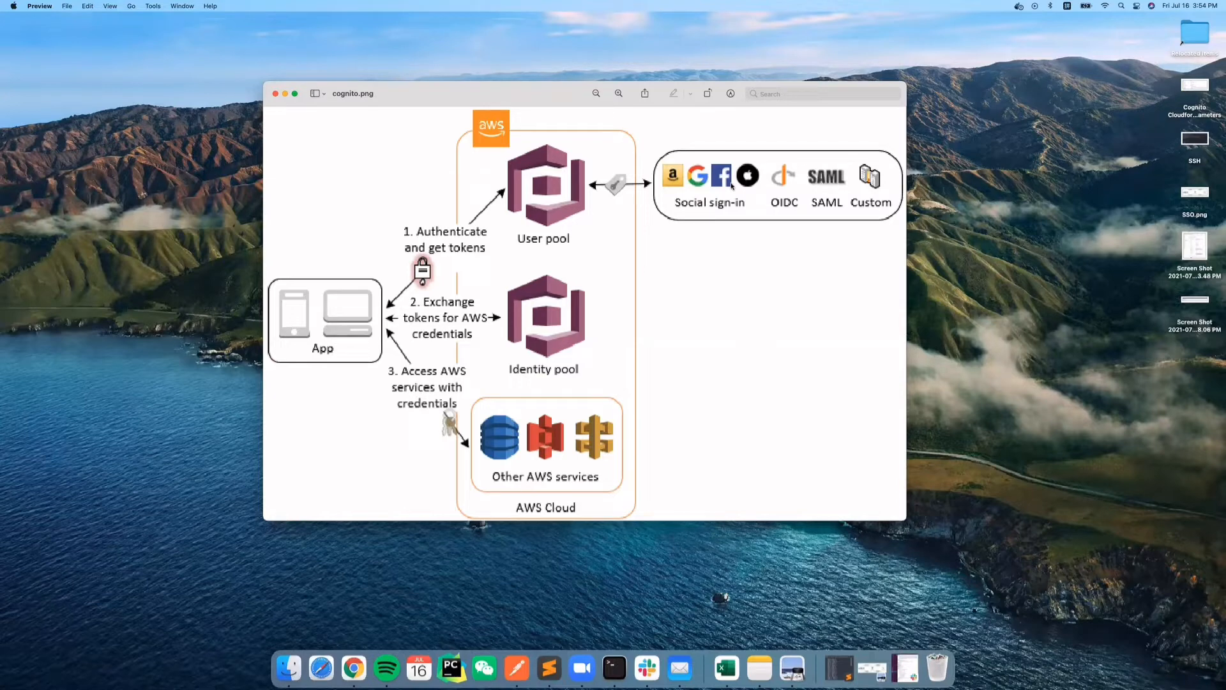
{"action": "mouse_move", "coordinate": [820, 258]}
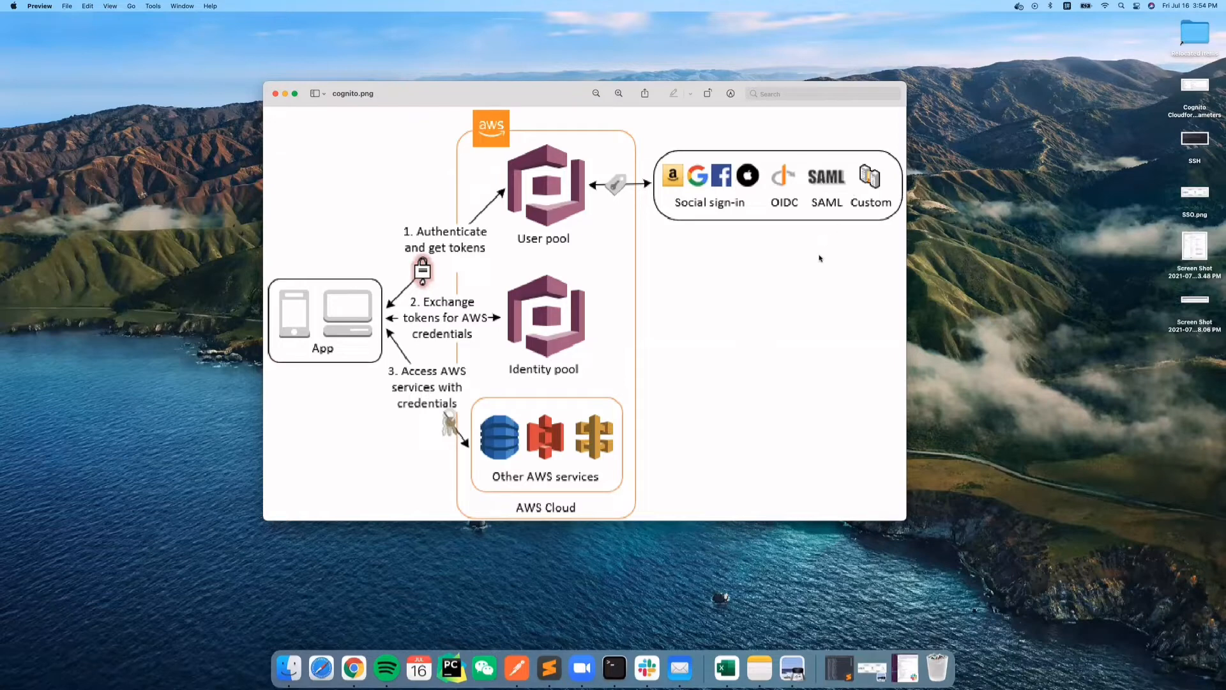
{"action": "mouse_move", "coordinate": [755, 344]}
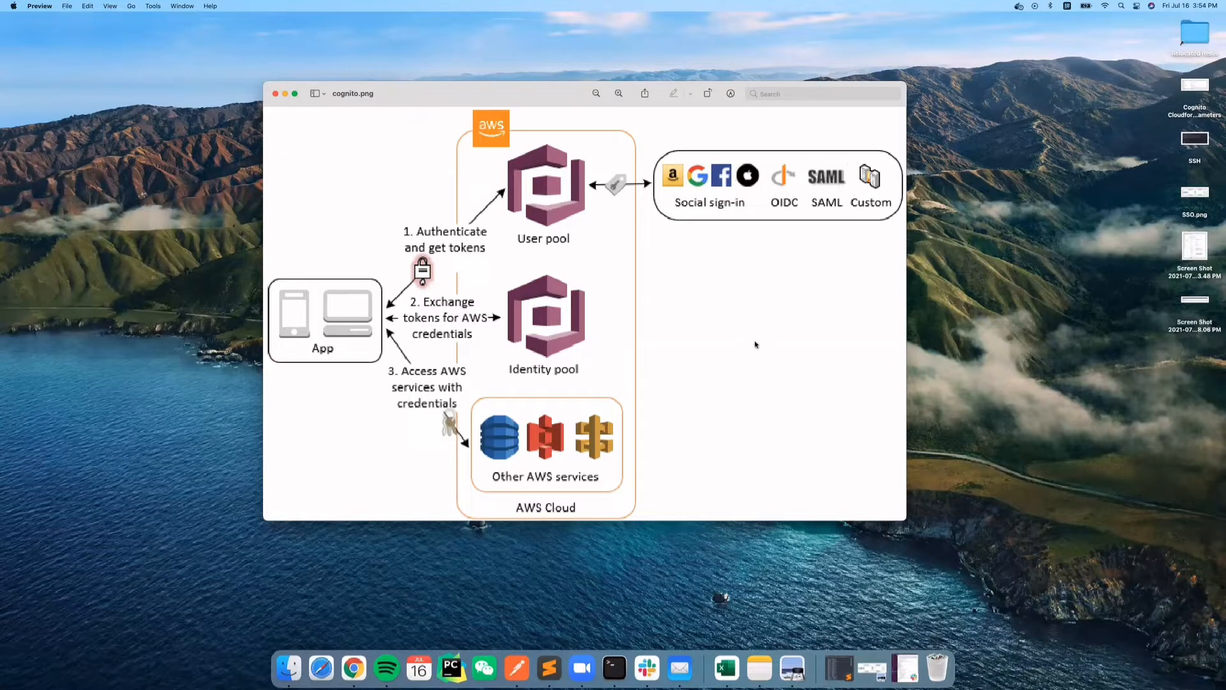
{"action": "mouse_move", "coordinate": [751, 351]}
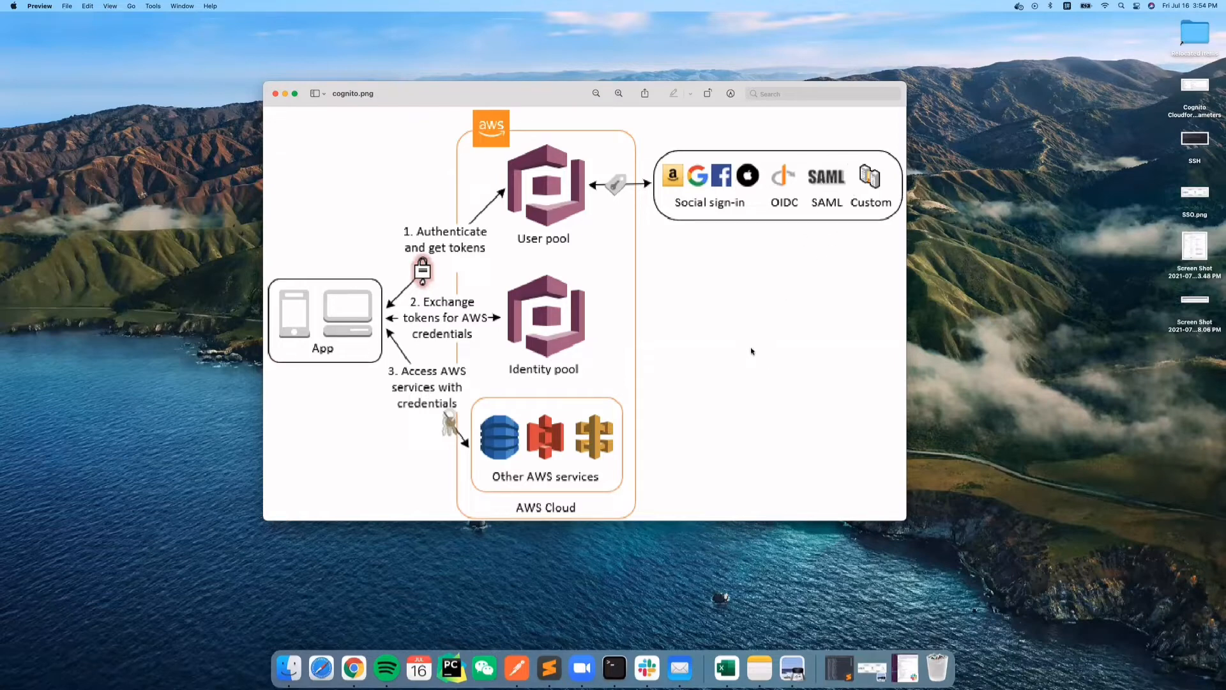
{"action": "mouse_move", "coordinate": [753, 353]}
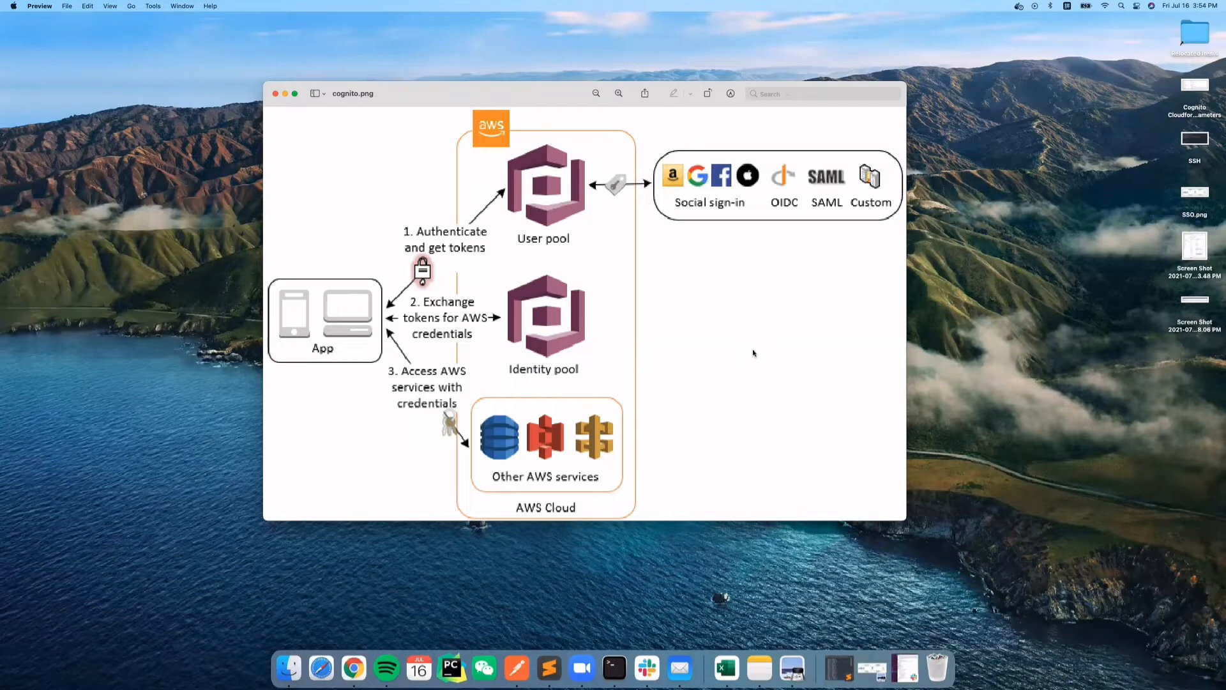
{"action": "mouse_move", "coordinate": [684, 396]}
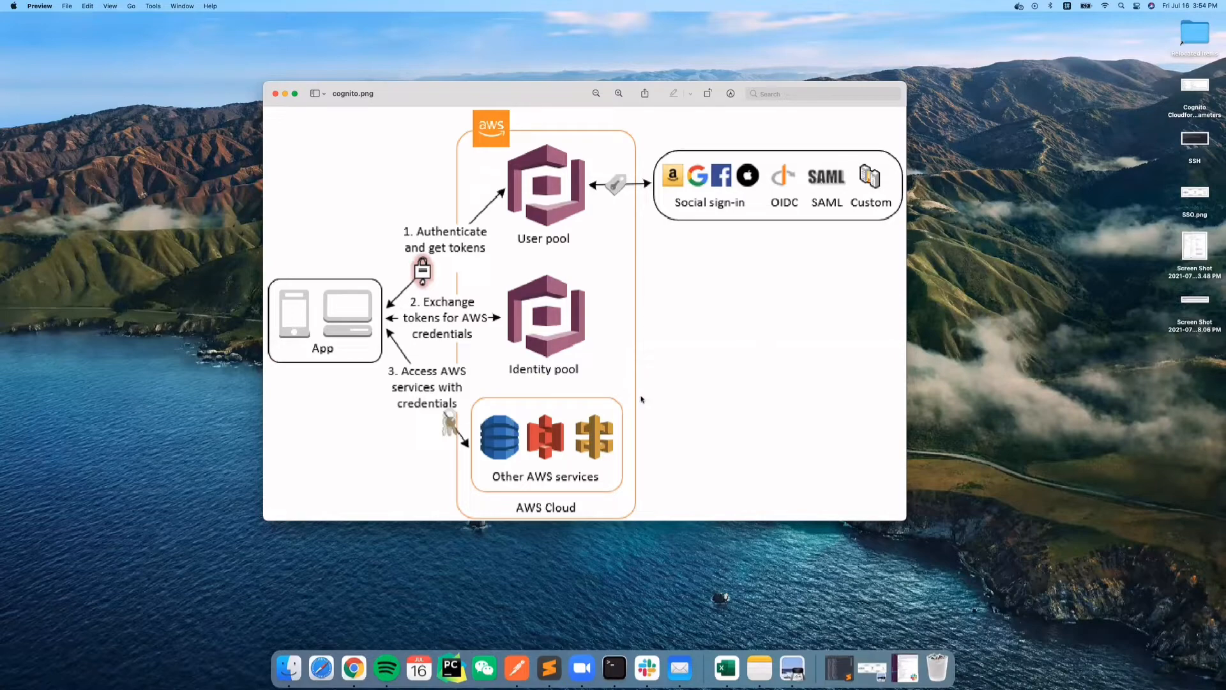
{"action": "mouse_move", "coordinate": [547, 261]}
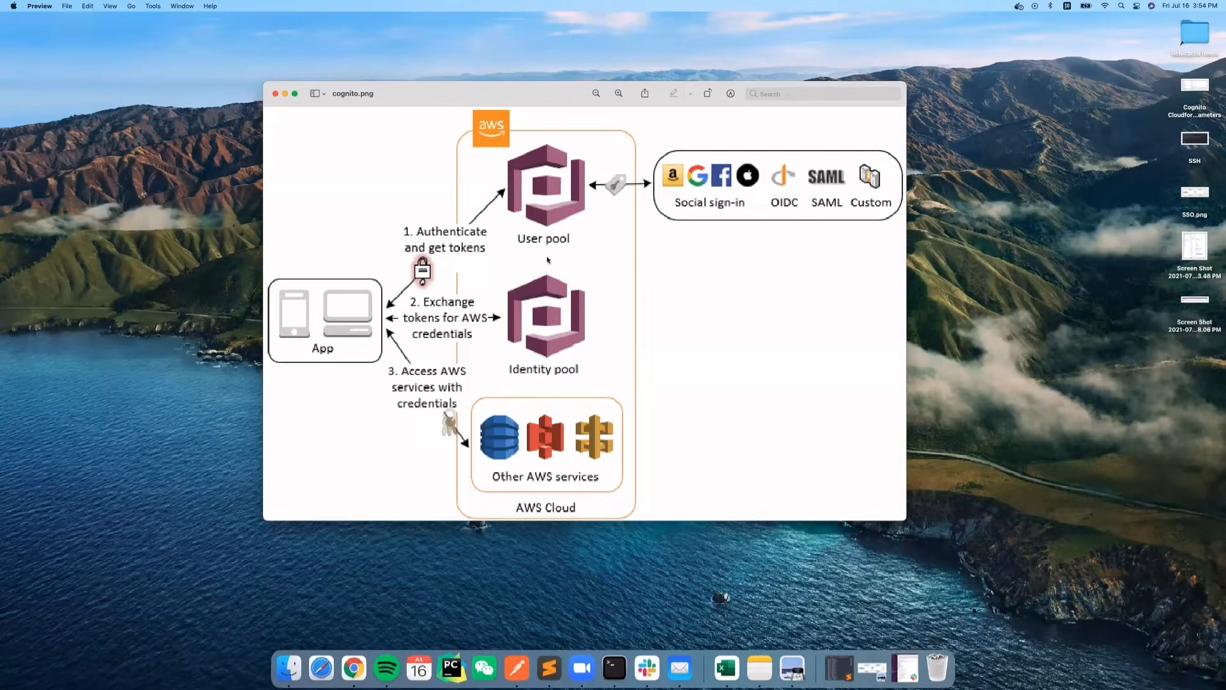
- Minimize the Preview window showing the Cognito user pool and identity pool diagram
{"action": "left_click", "coordinate": [287, 93]}
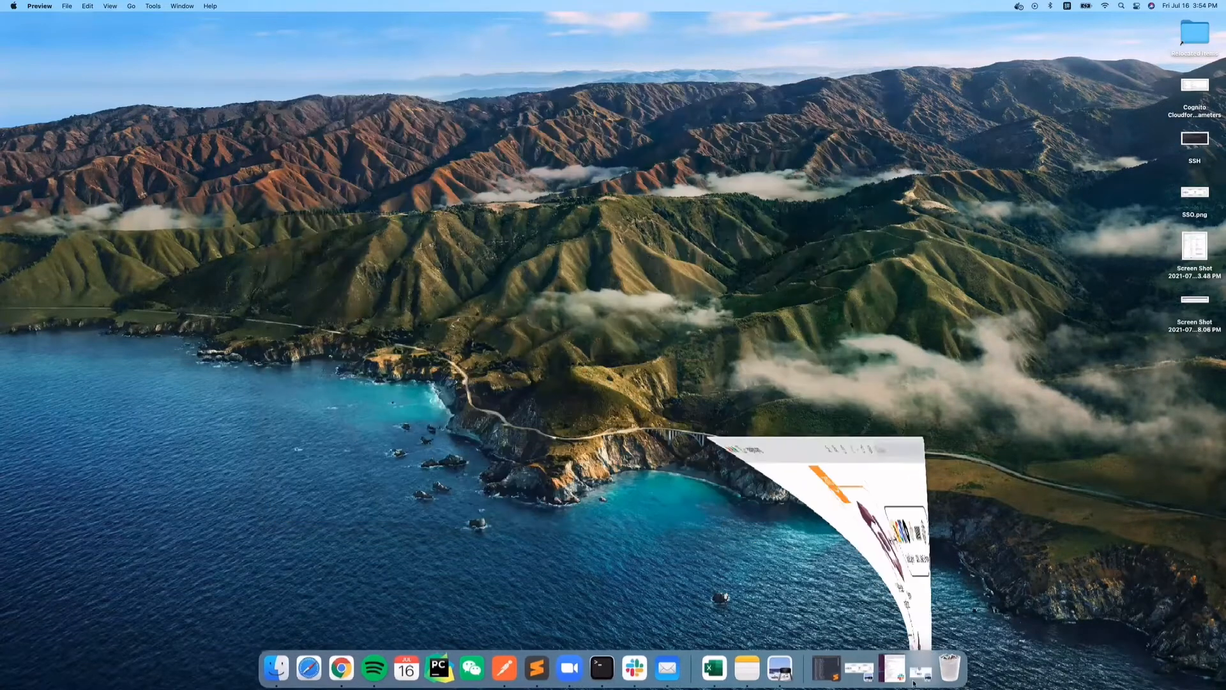
- Bring up the SSO workflow diagram of SAML exchanges in Preview
{"action": "left_click", "coordinate": [892, 669]}
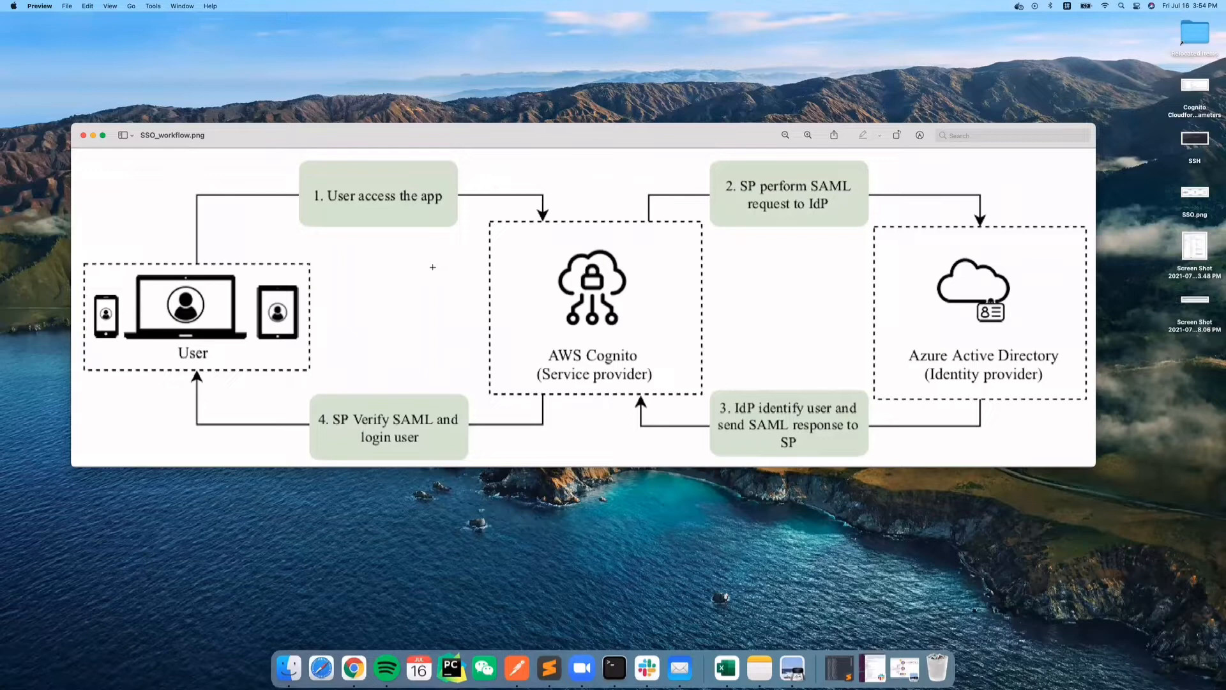
{"action": "mouse_move", "coordinate": [288, 269]}
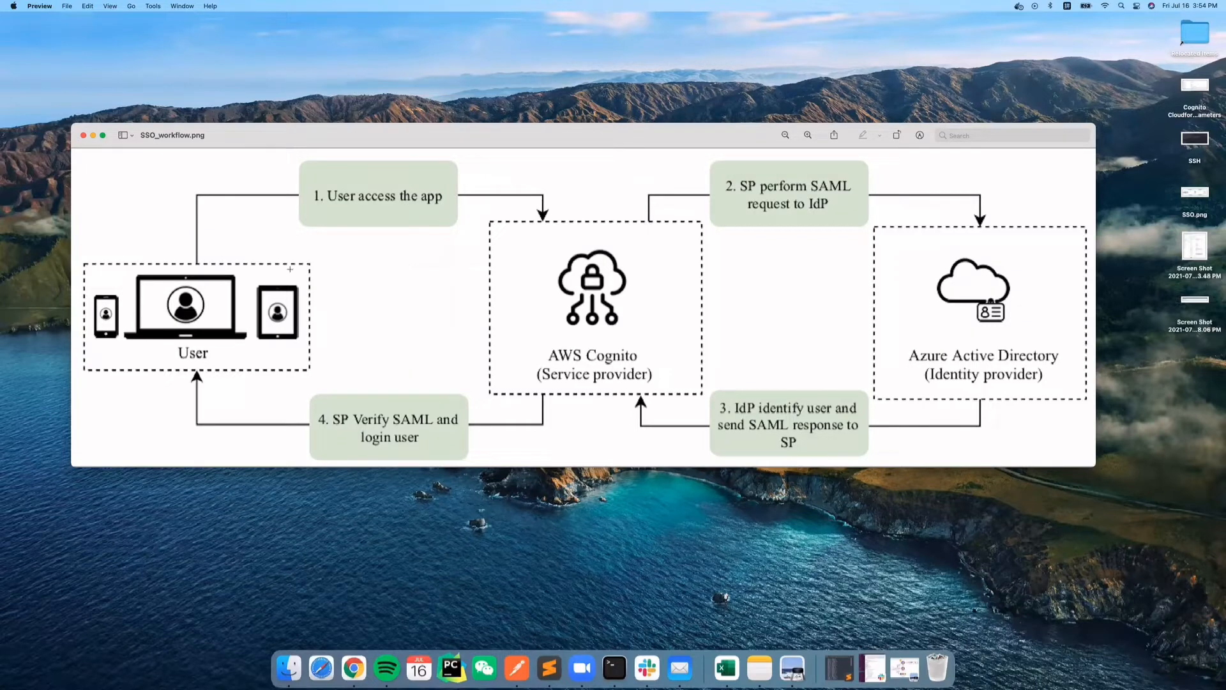
{"action": "mouse_move", "coordinate": [358, 209]}
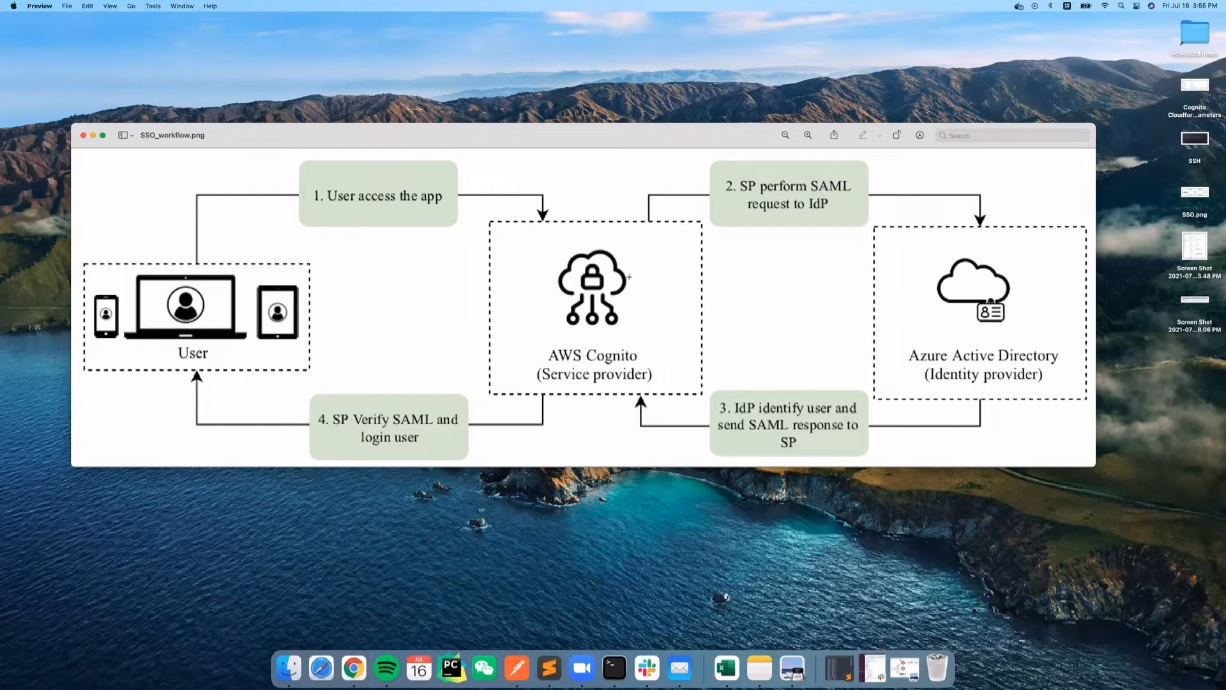
{"action": "mouse_move", "coordinate": [661, 203]}
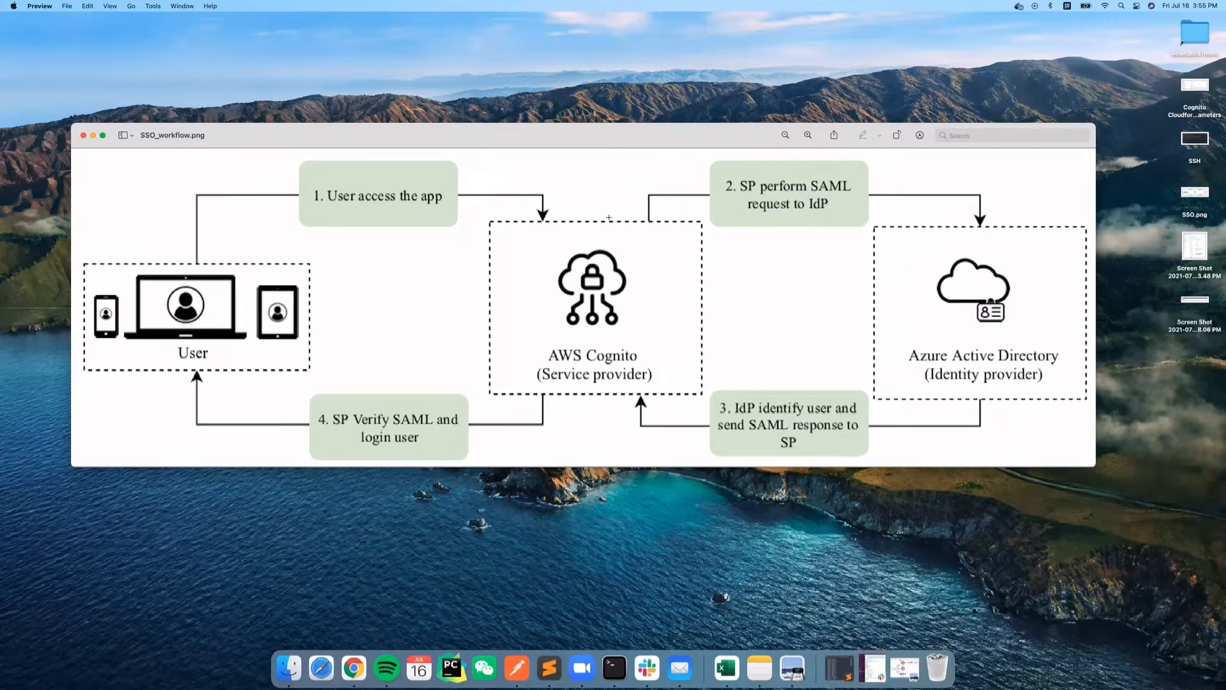
{"action": "mouse_move", "coordinate": [929, 282]}
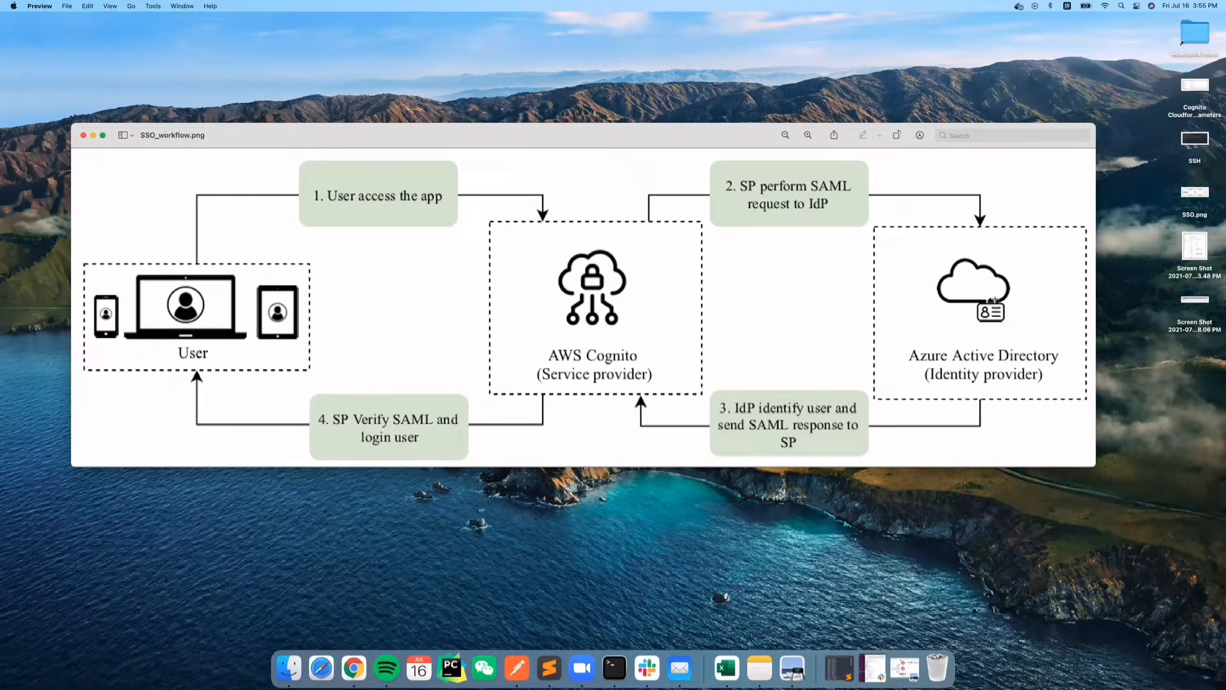
{"action": "mouse_move", "coordinate": [642, 264]}
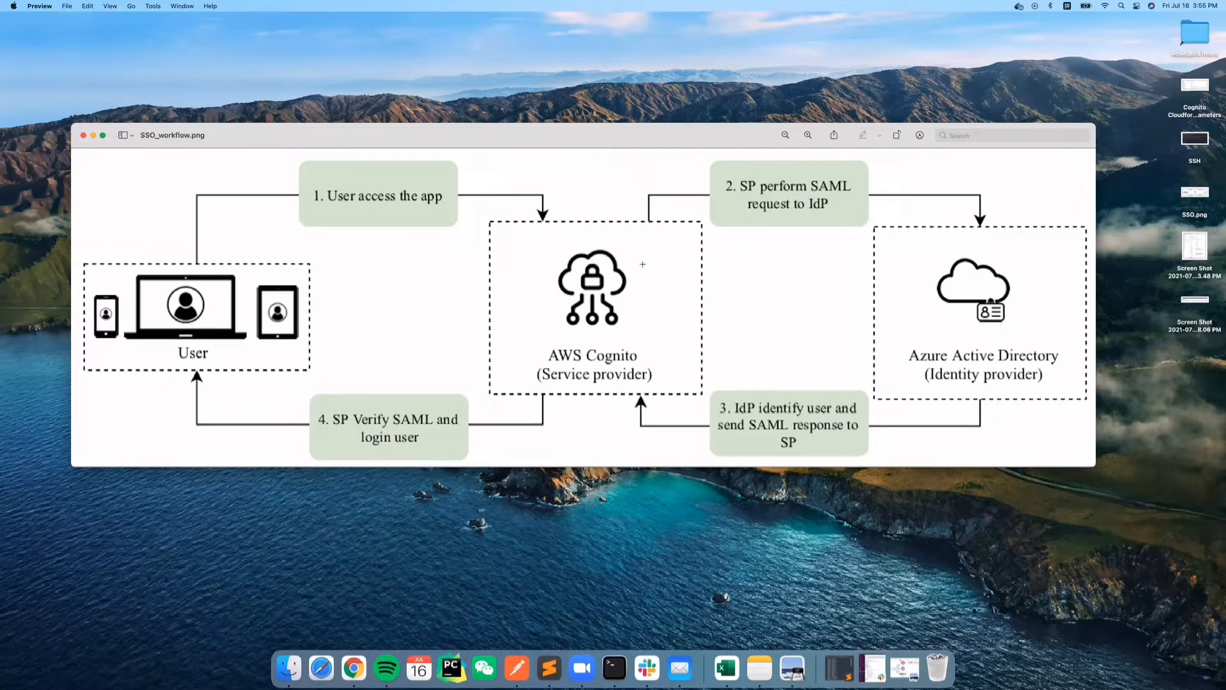
{"action": "mouse_move", "coordinate": [668, 159]}
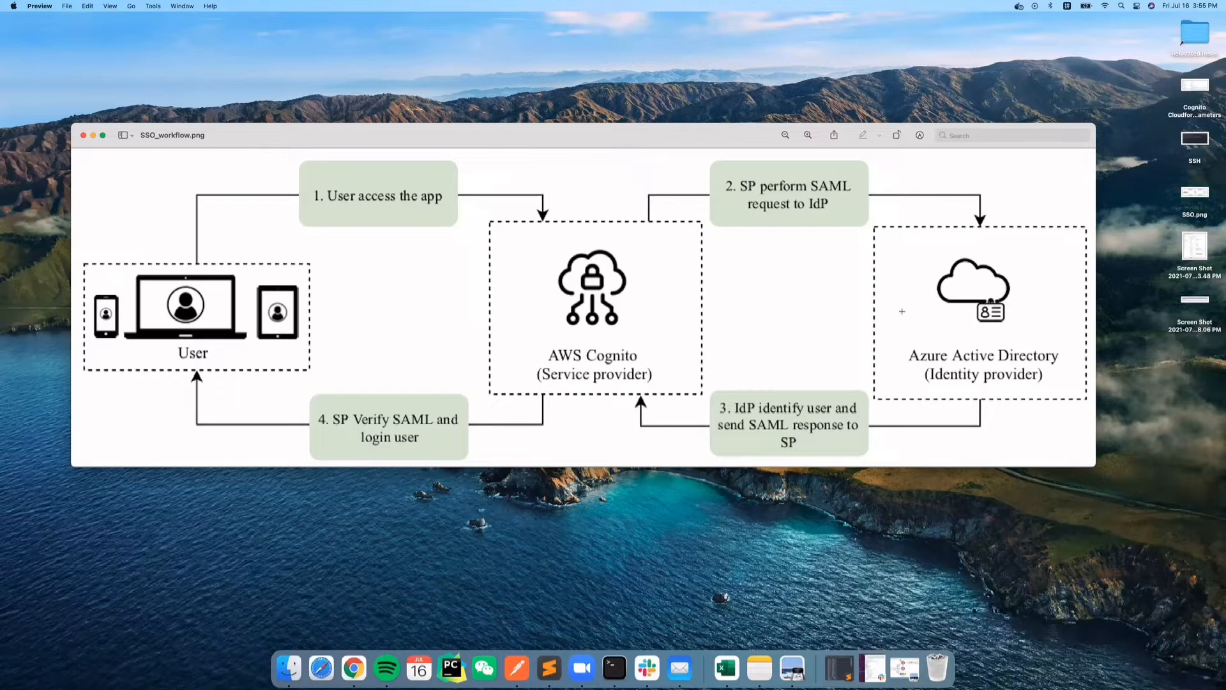
{"action": "mouse_move", "coordinate": [989, 282]}
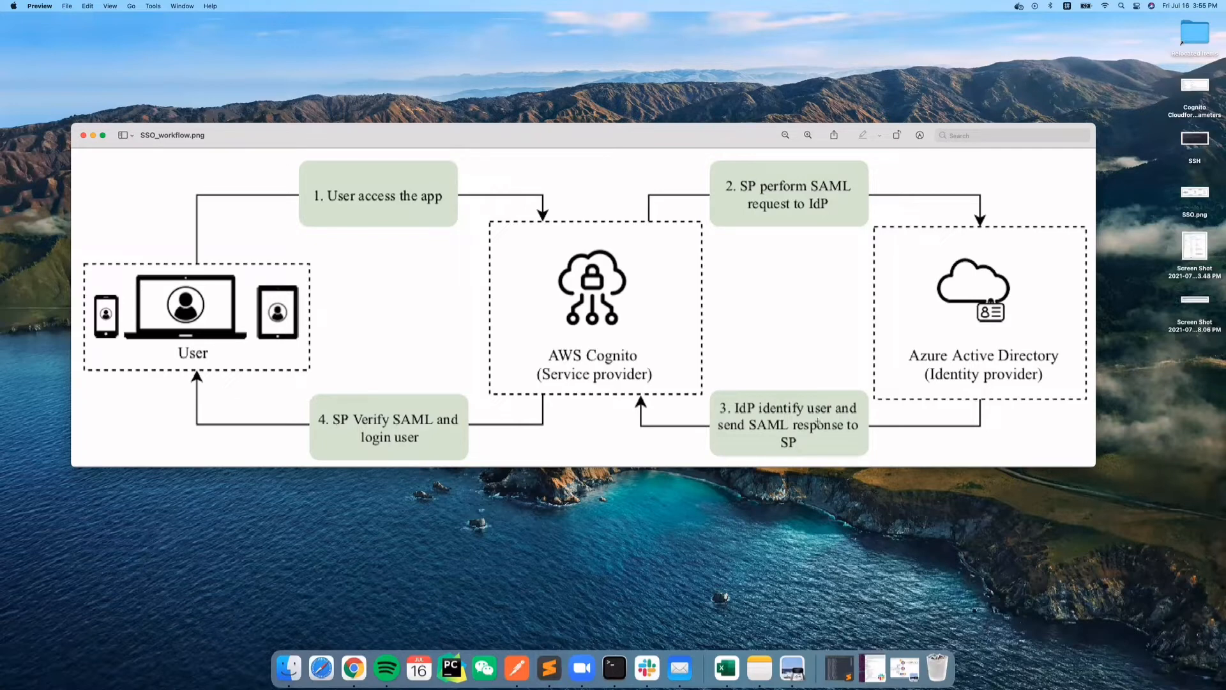
{"action": "mouse_move", "coordinate": [751, 390]}
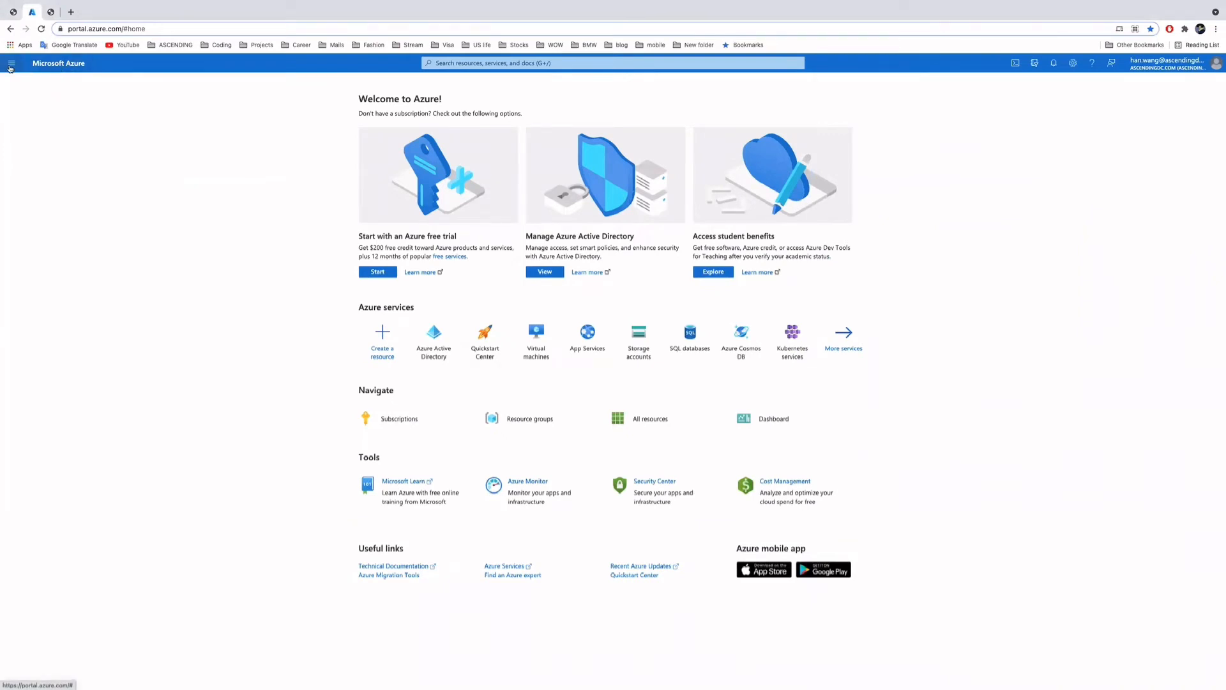
- Navigate via Azure Active Directory's enterprise applications to the AbbottSSO app overview
{"action": "left_click", "coordinate": [11, 63]}
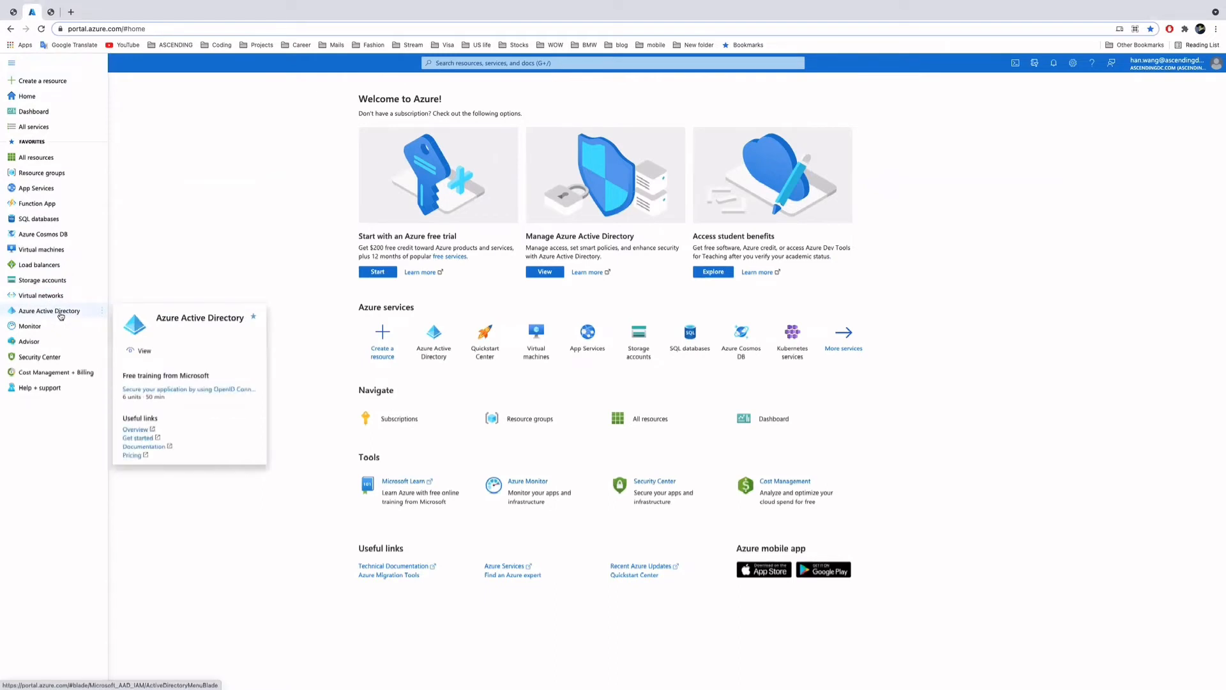
{"action": "left_click", "coordinate": [49, 311]}
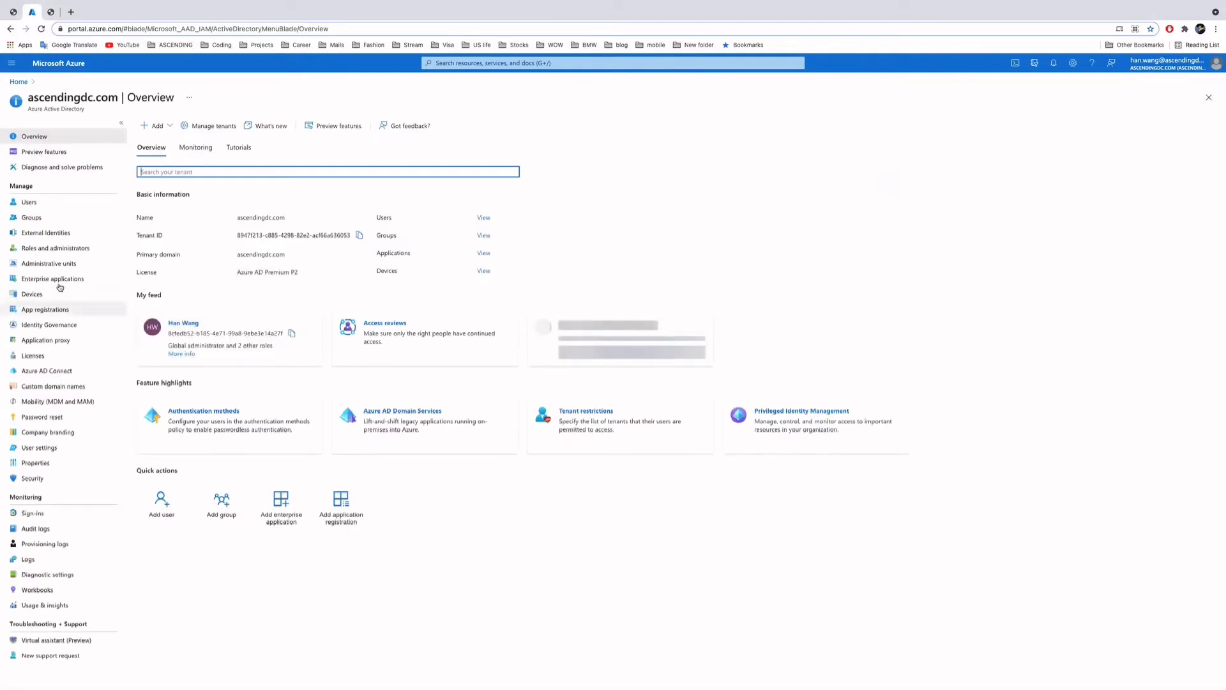
{"action": "left_click", "coordinate": [52, 278]}
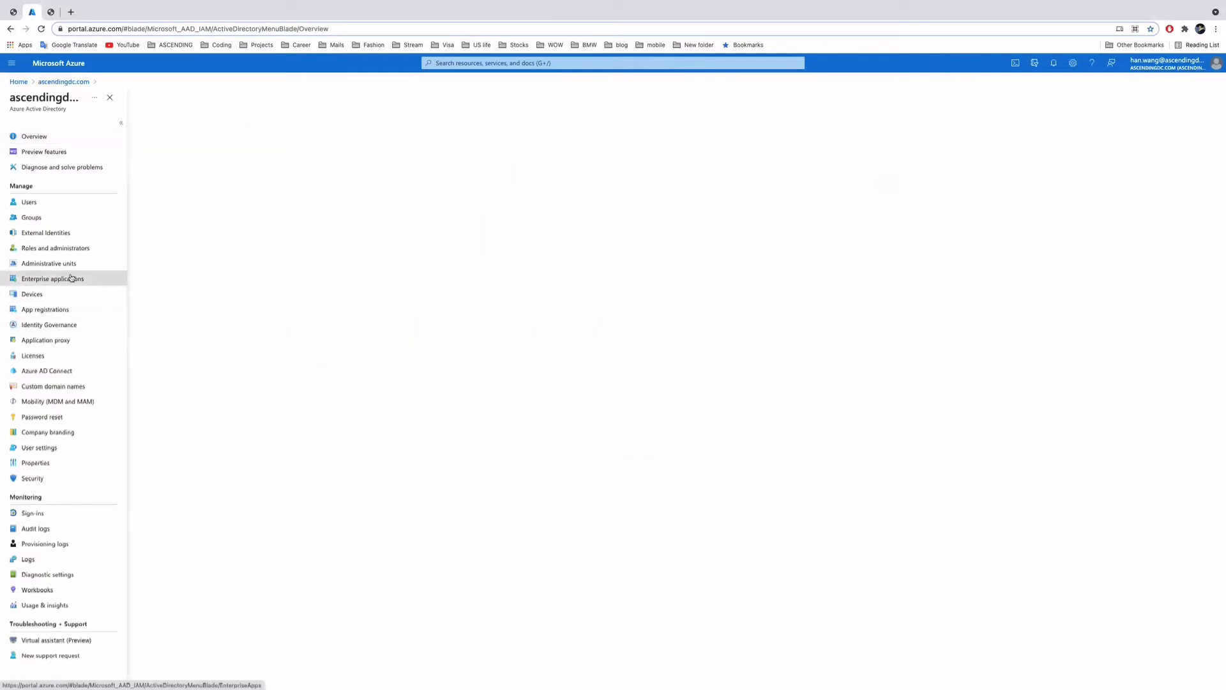
{"action": "left_click", "coordinate": [53, 278]}
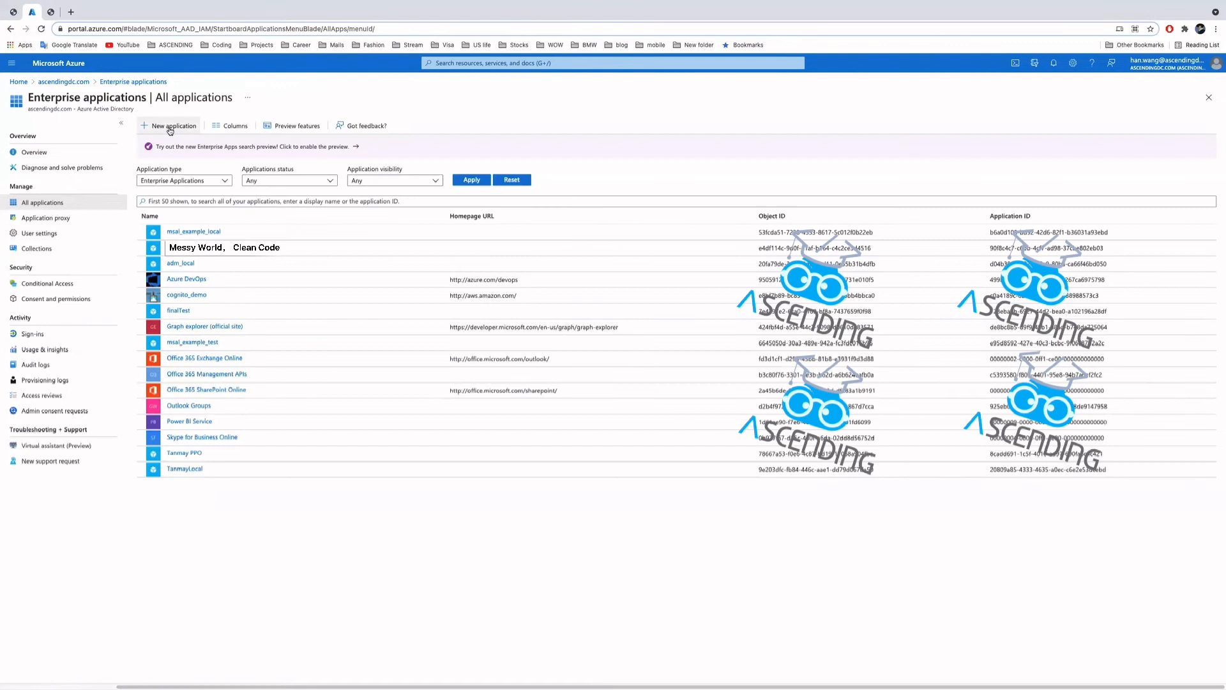
{"action": "mouse_move", "coordinate": [169, 125]}
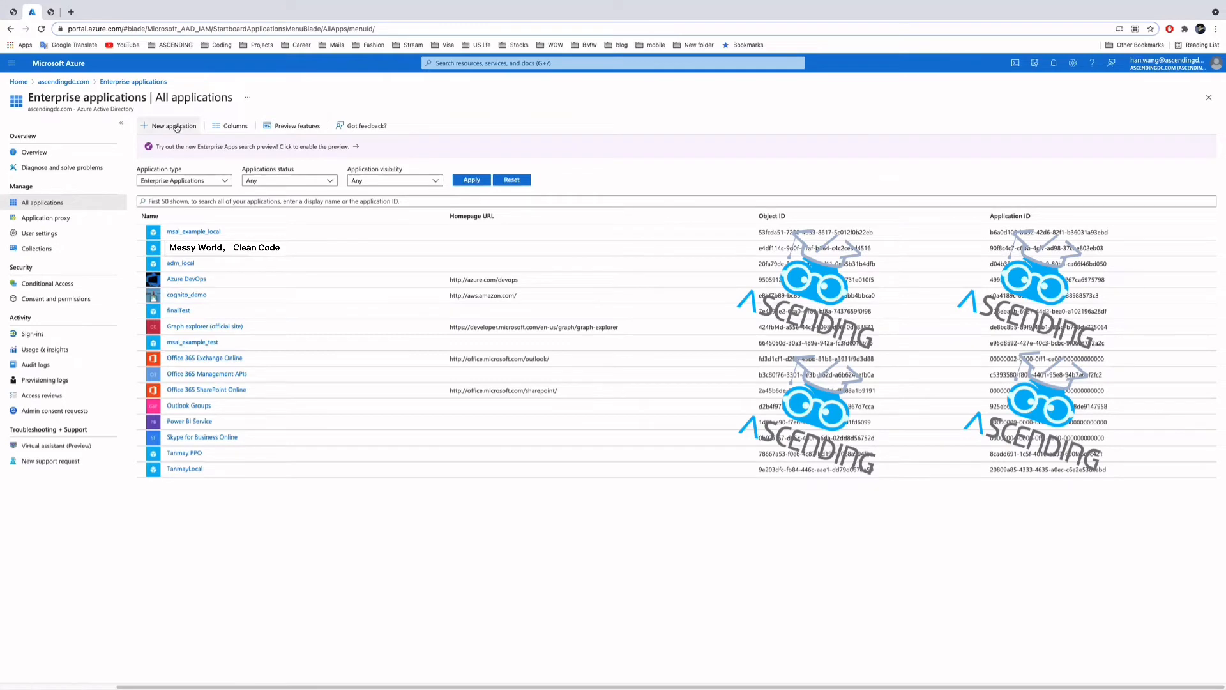
{"action": "left_click", "coordinate": [168, 126]}
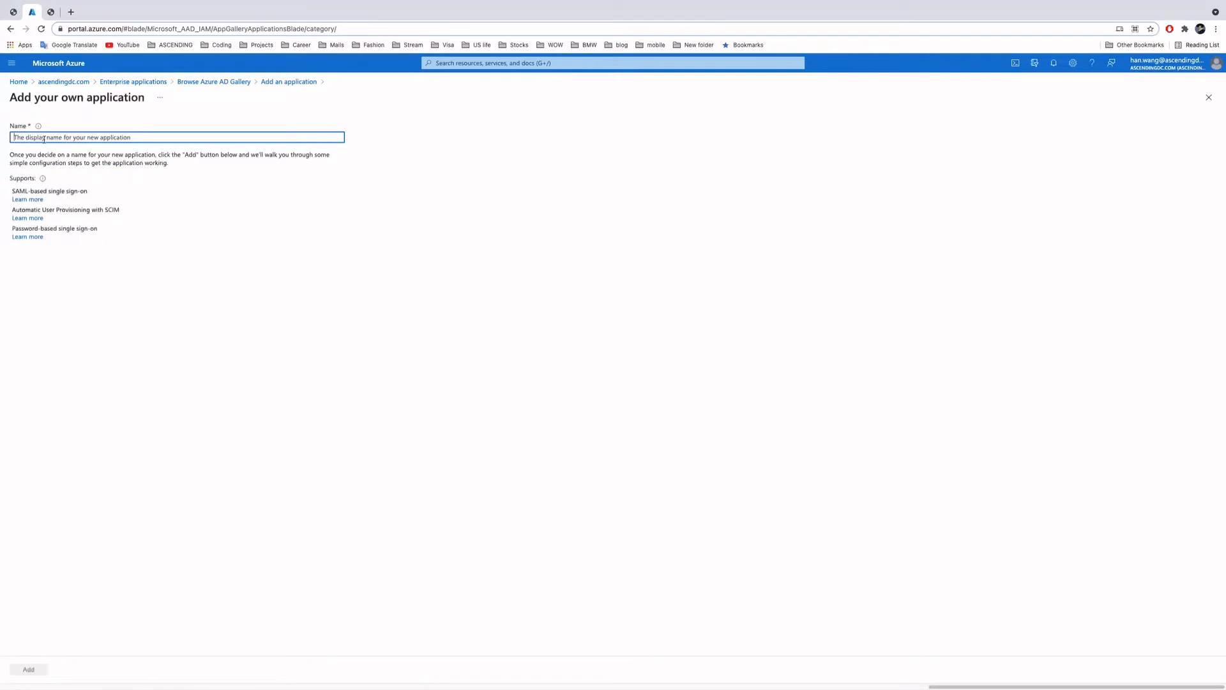
{"action": "left_click", "coordinate": [63, 81]}
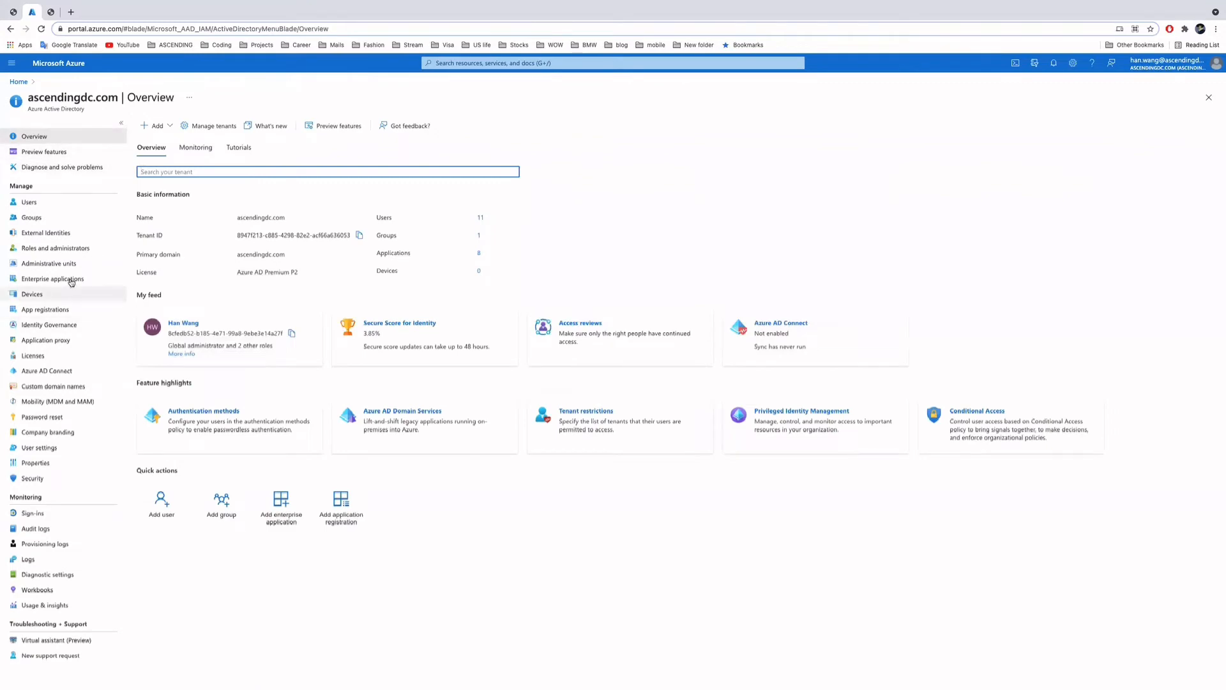
{"action": "left_click", "coordinate": [52, 278]}
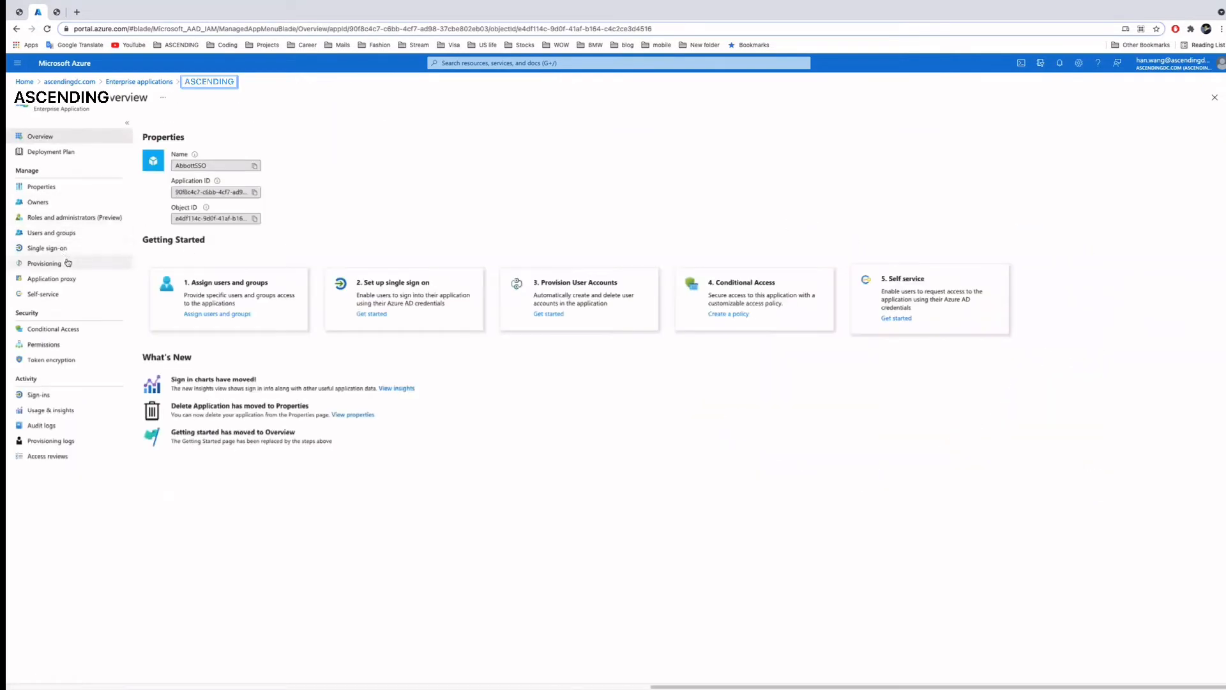
- View AbbottSSO's SAML signing certificate and Federation Metadata XML download link
{"action": "left_click", "coordinate": [47, 248]}
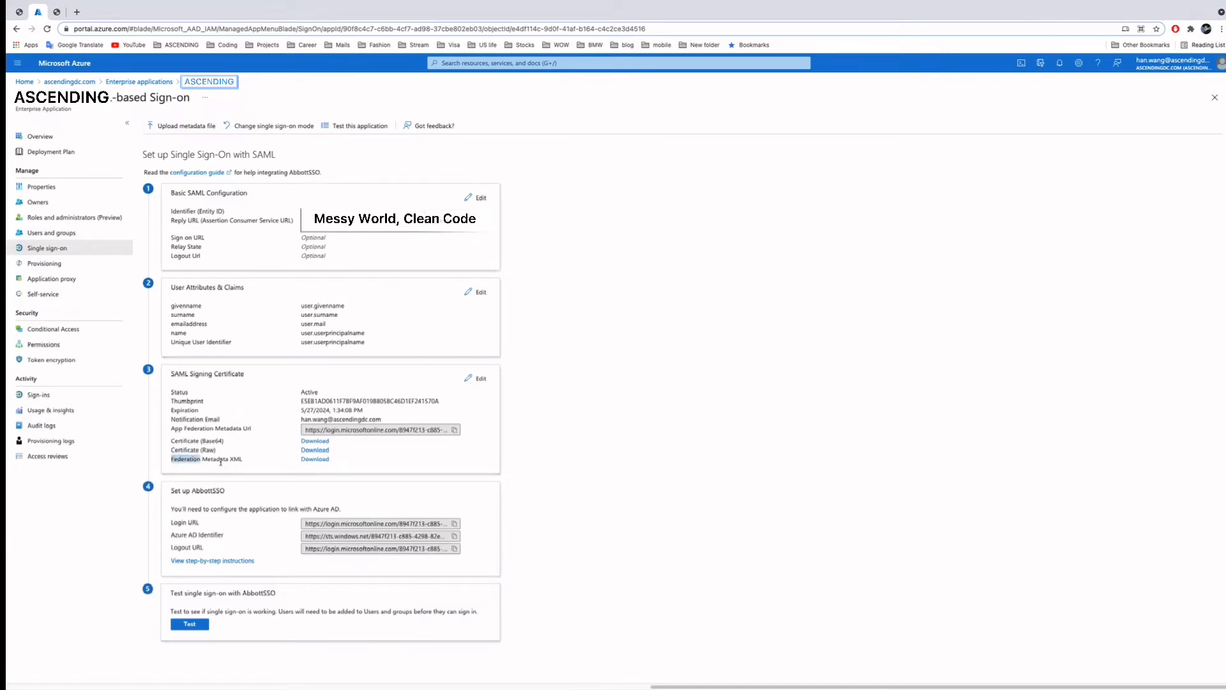
{"action": "double_click", "coordinate": [206, 460]}
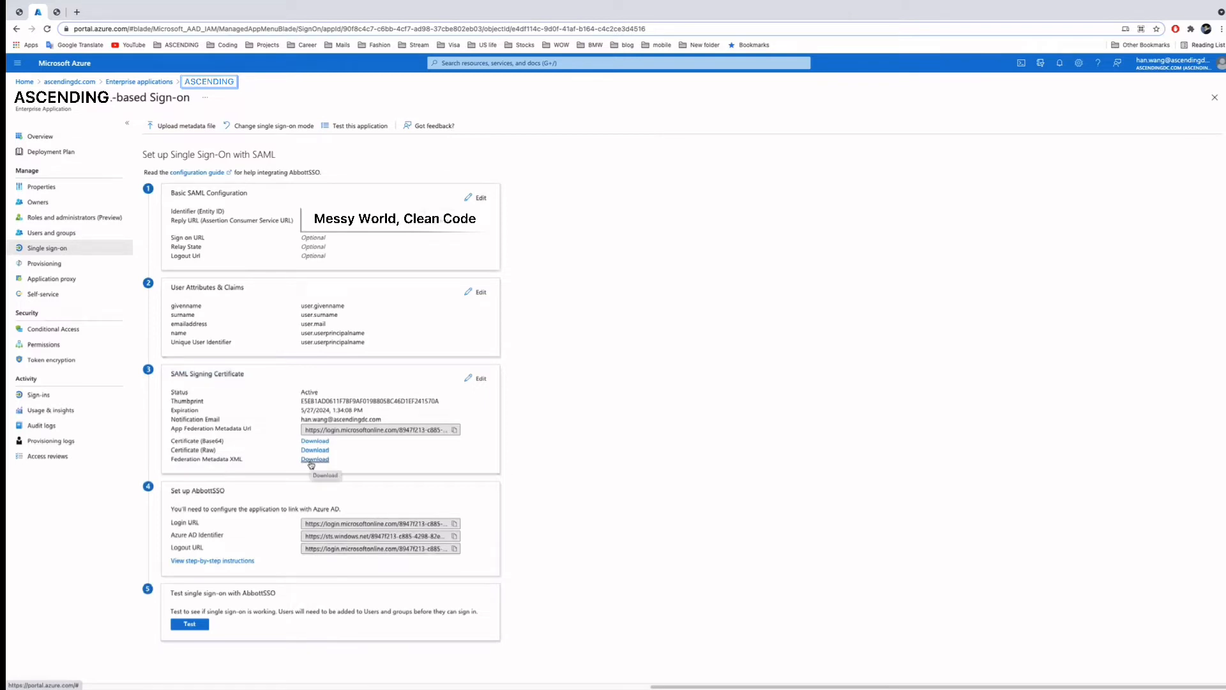
{"action": "mouse_move", "coordinate": [234, 403]}
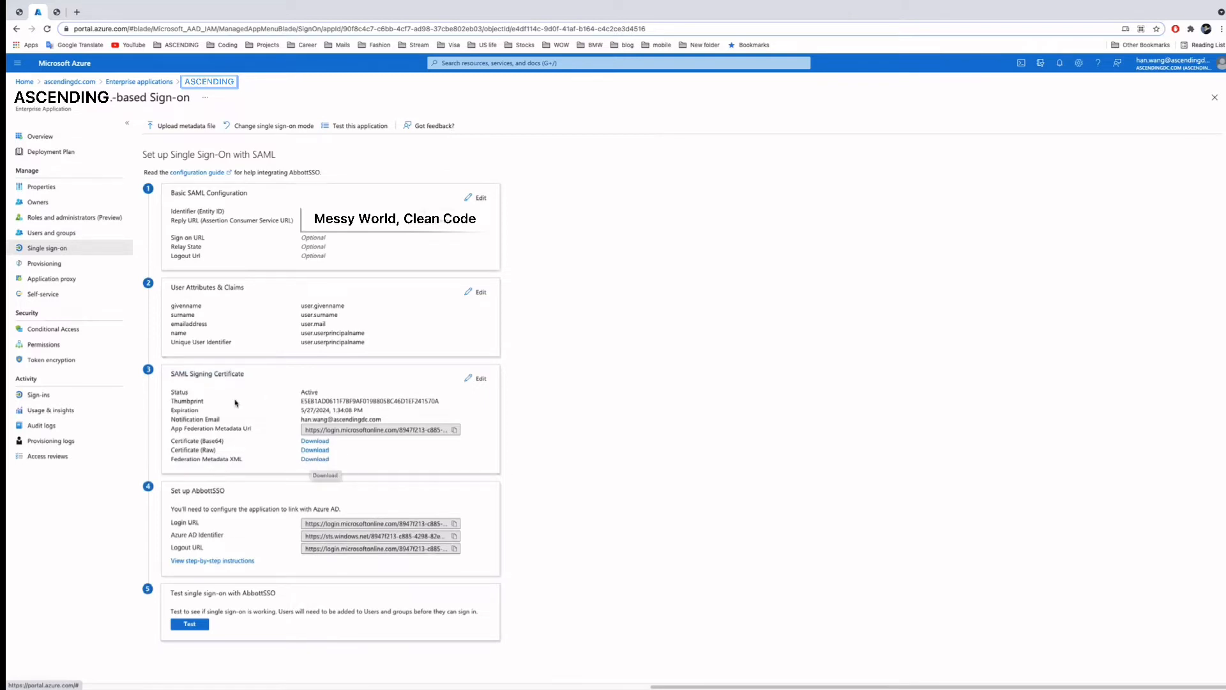
{"action": "mouse_move", "coordinate": [57, 12]}
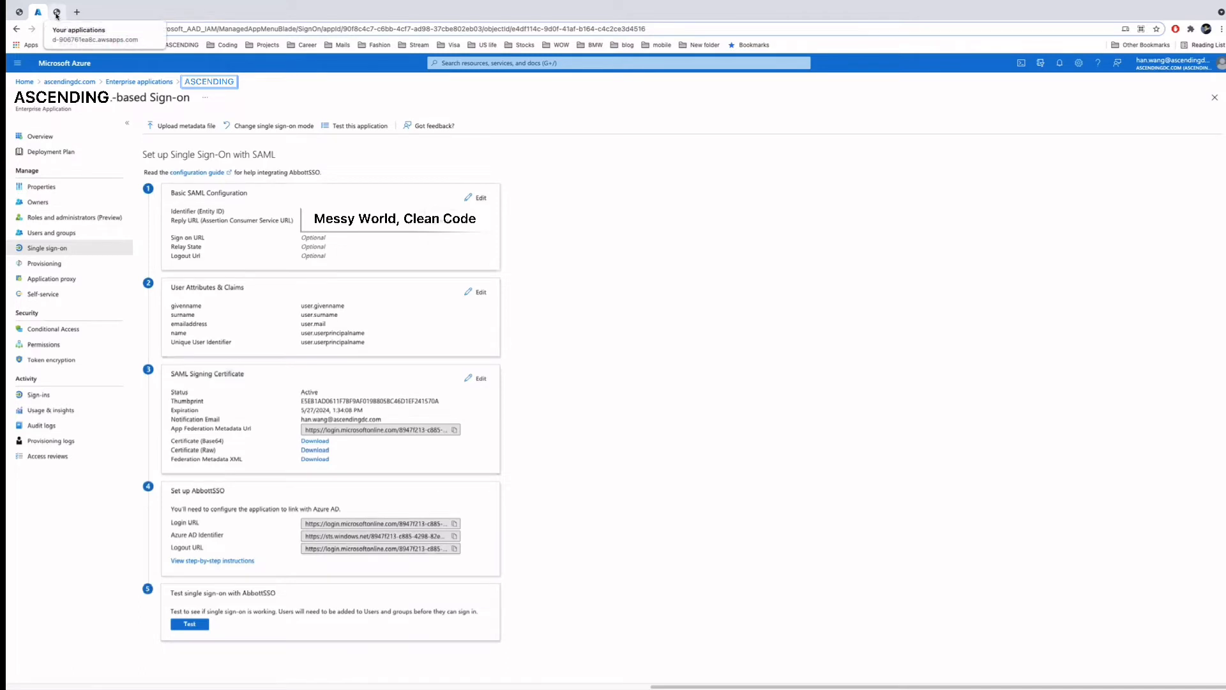
- Reach the Amazon Cognito user pools list from the AWS sign-in portal's management console
{"action": "left_click", "coordinate": [56, 12]}
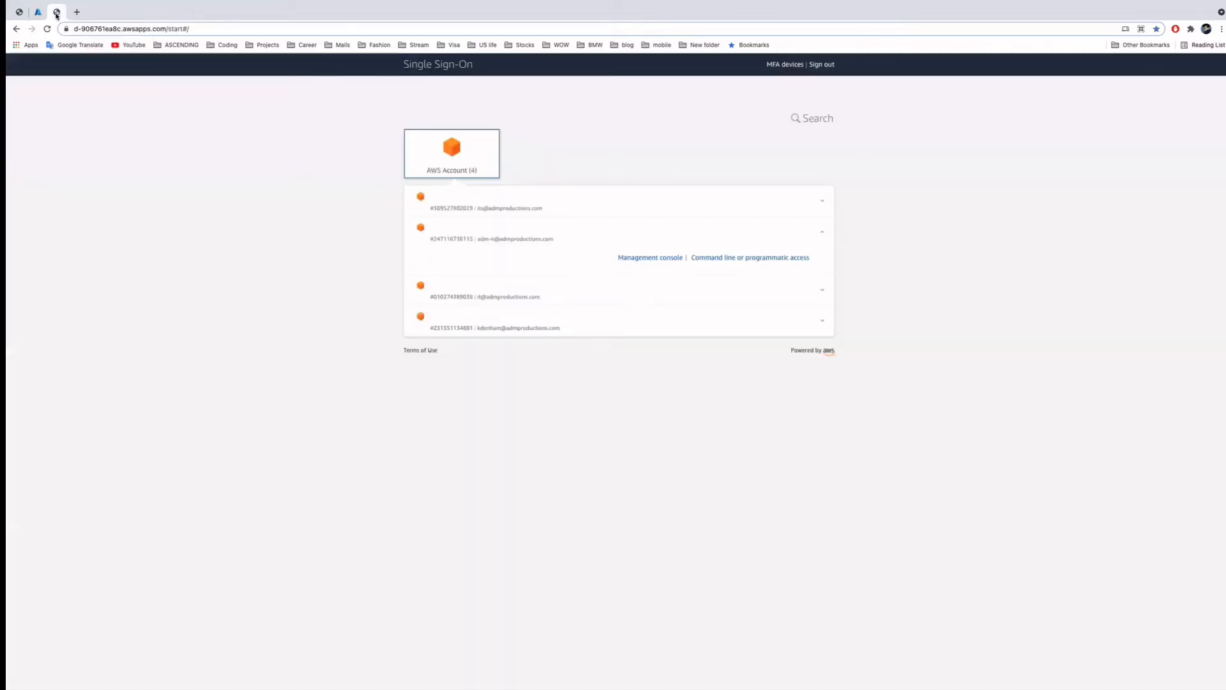
{"action": "left_click", "coordinate": [649, 257]}
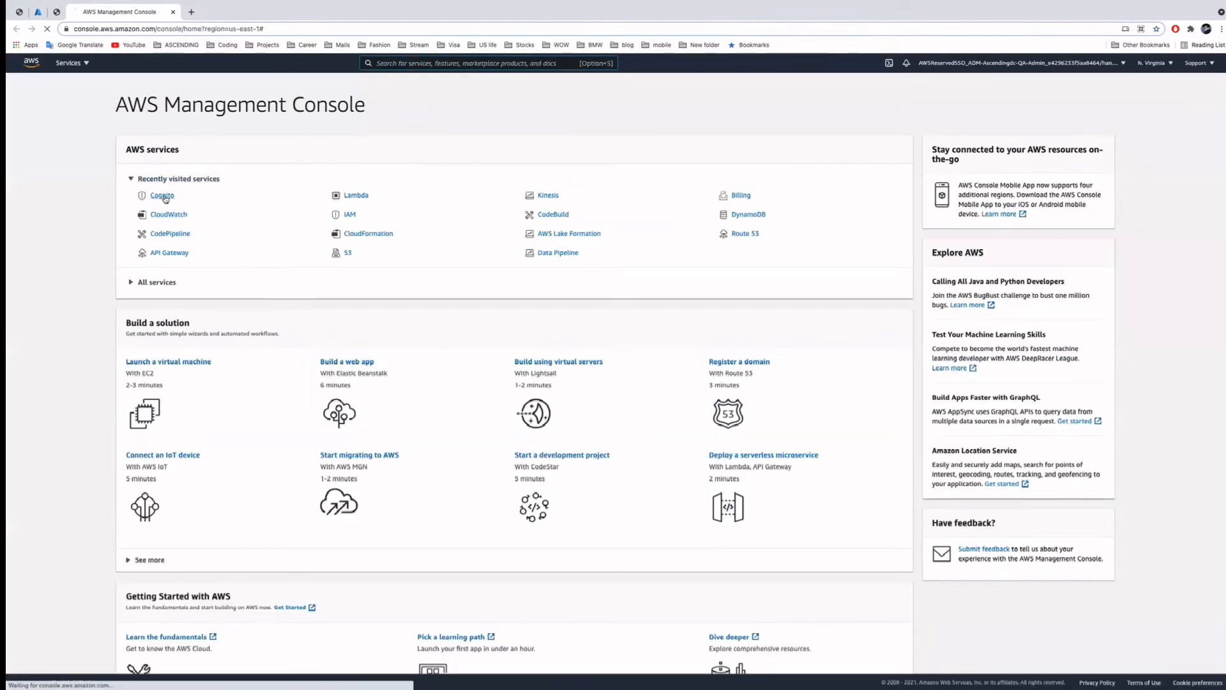
{"action": "left_click", "coordinate": [162, 196]}
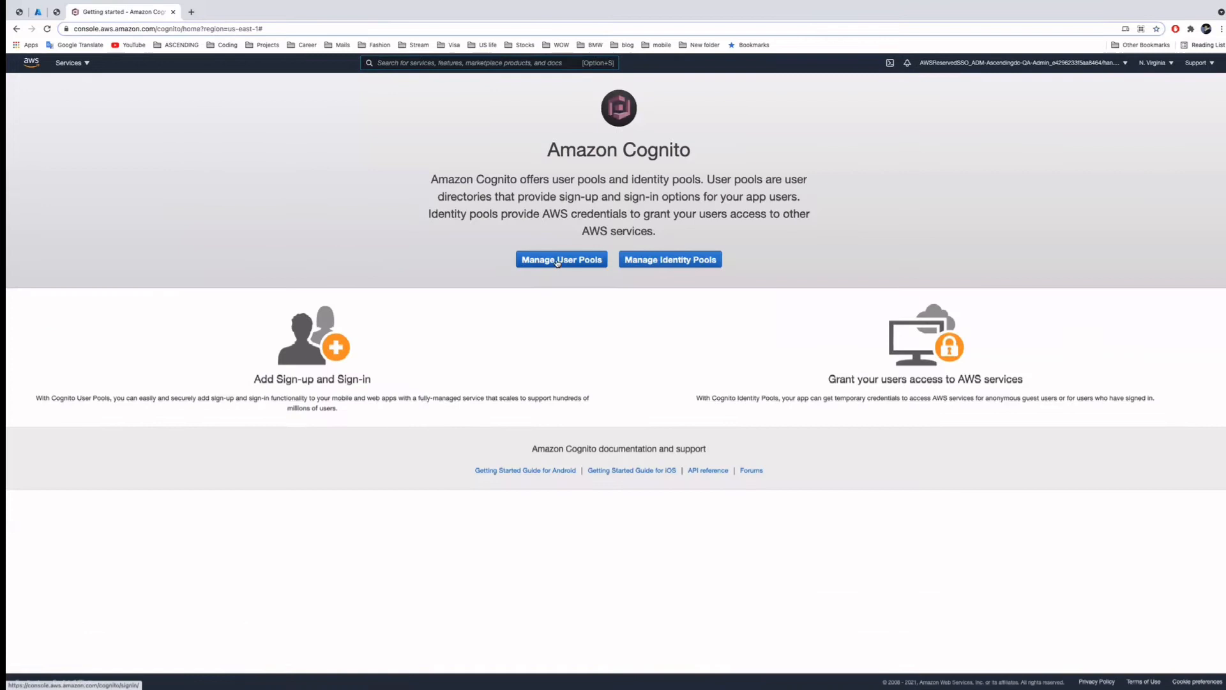
{"action": "left_click", "coordinate": [561, 258]}
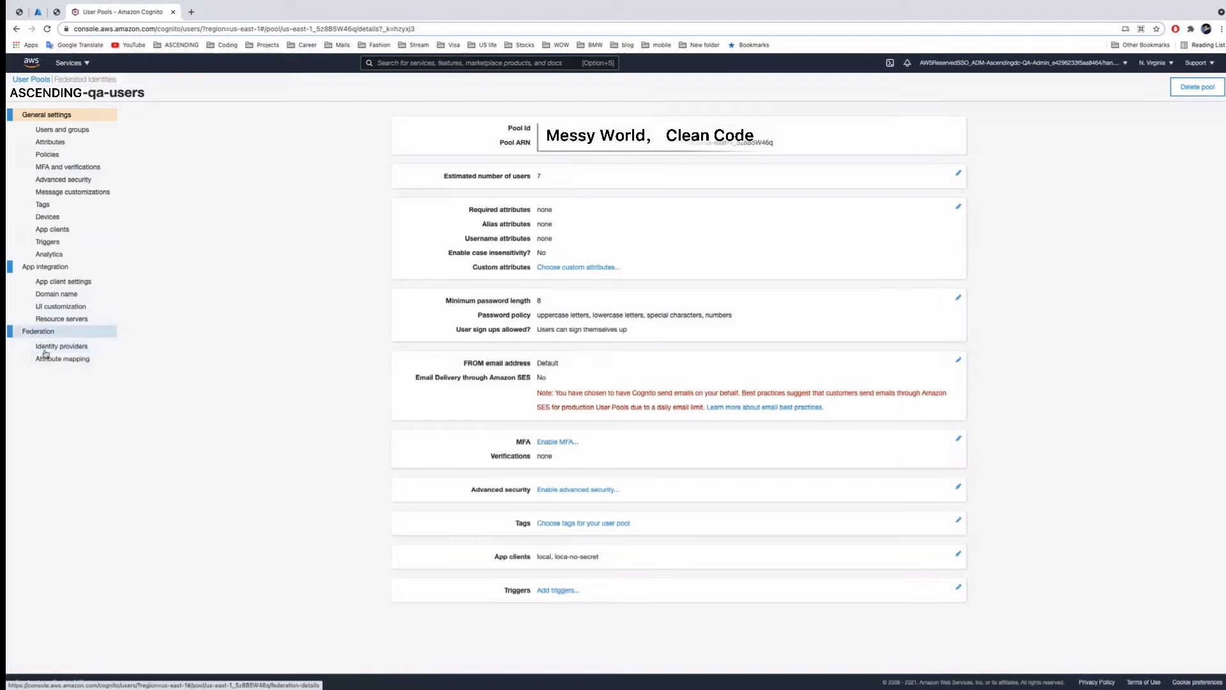
- Open ASCENDING-qa-users' SAML identity provider form, selecting the metadata file and provider name fields
{"action": "left_click", "coordinate": [61, 345]}
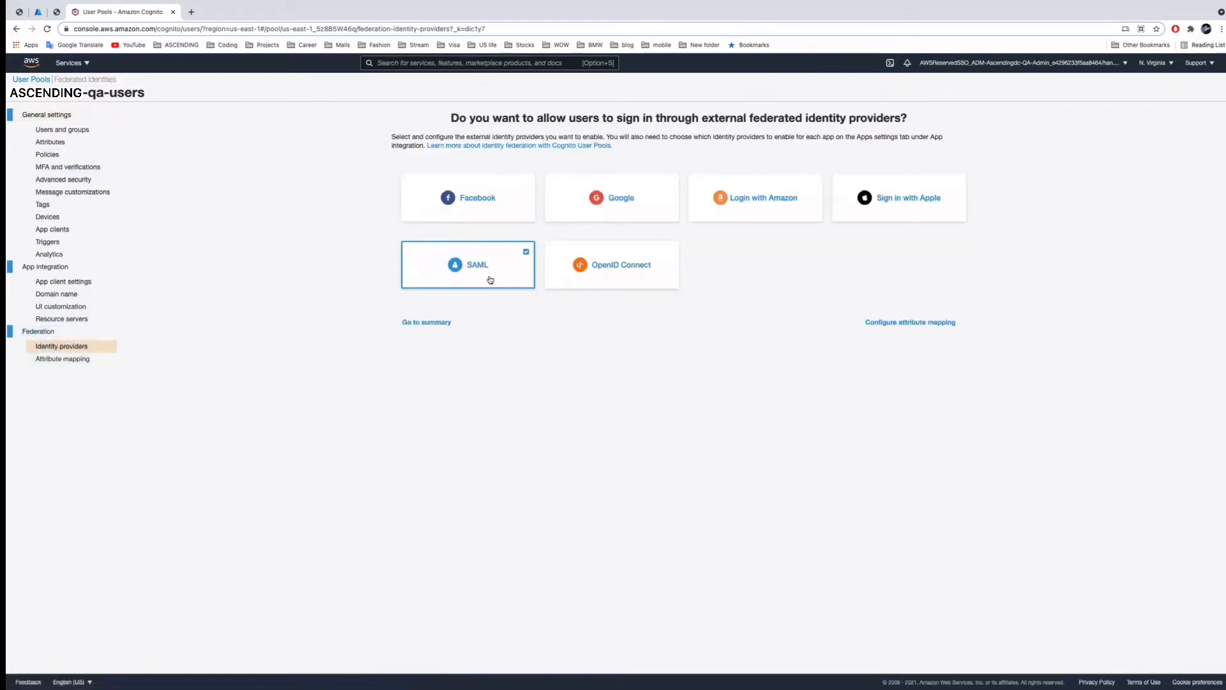
{"action": "left_click", "coordinate": [467, 265]}
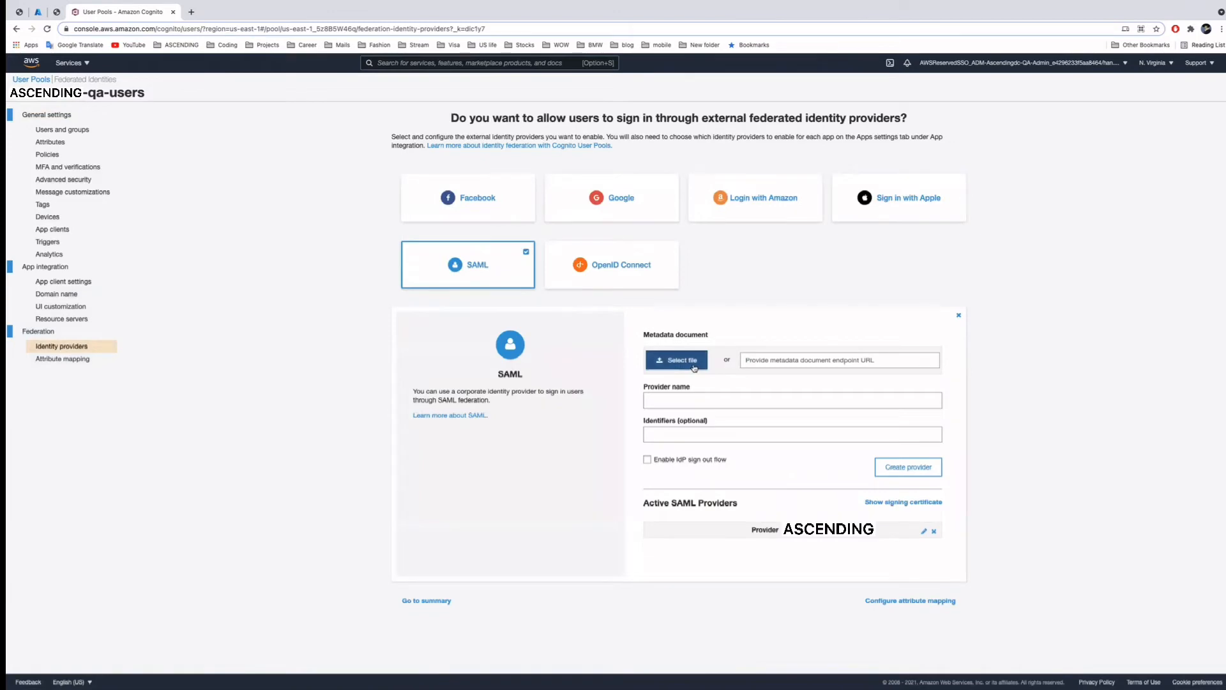
{"action": "left_click", "coordinate": [676, 360]}
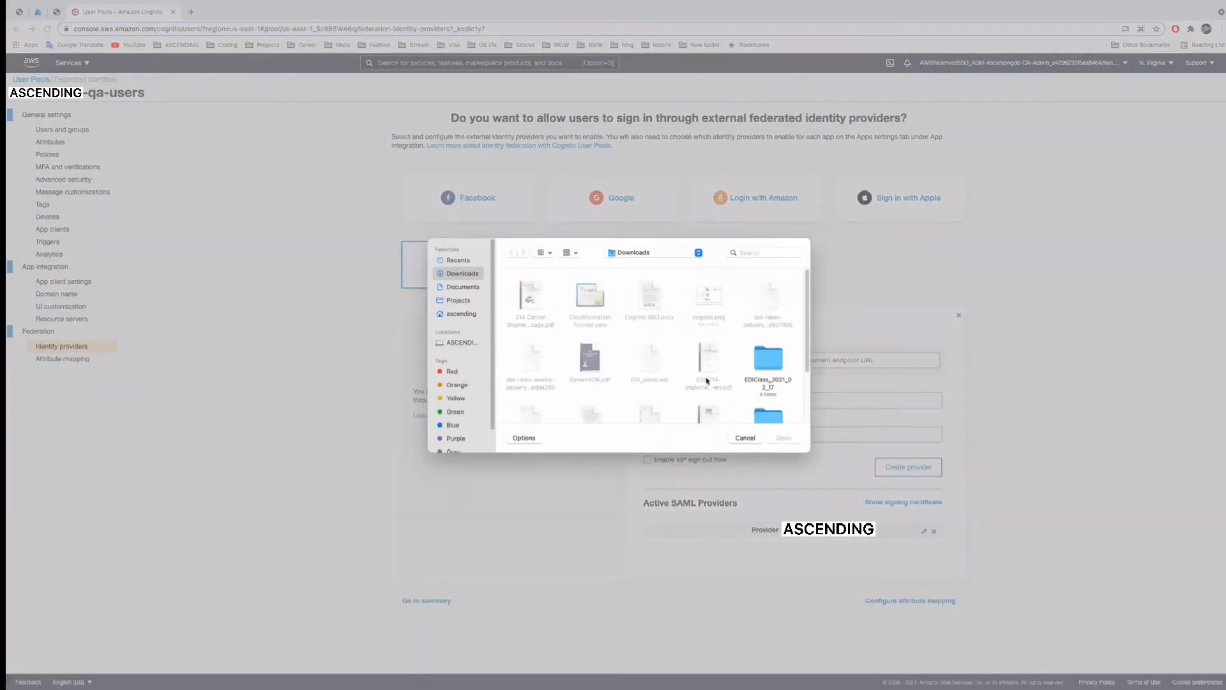
{"action": "left_click", "coordinate": [744, 437]}
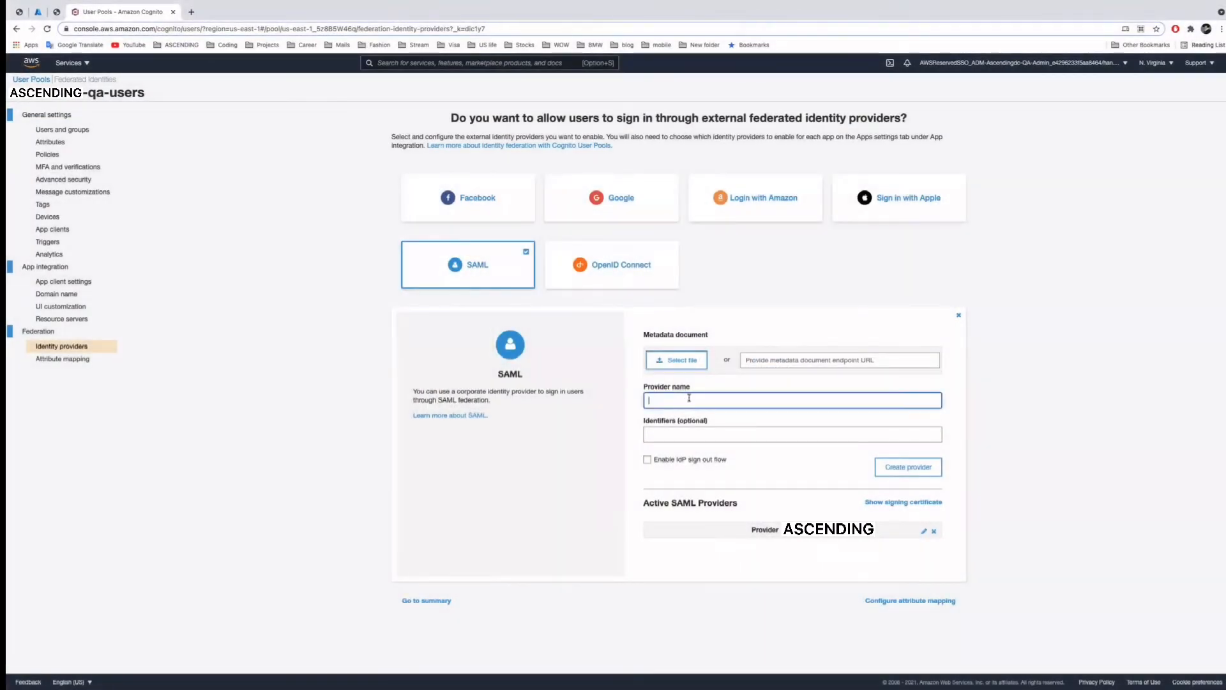
{"action": "mouse_move", "coordinate": [672, 403]}
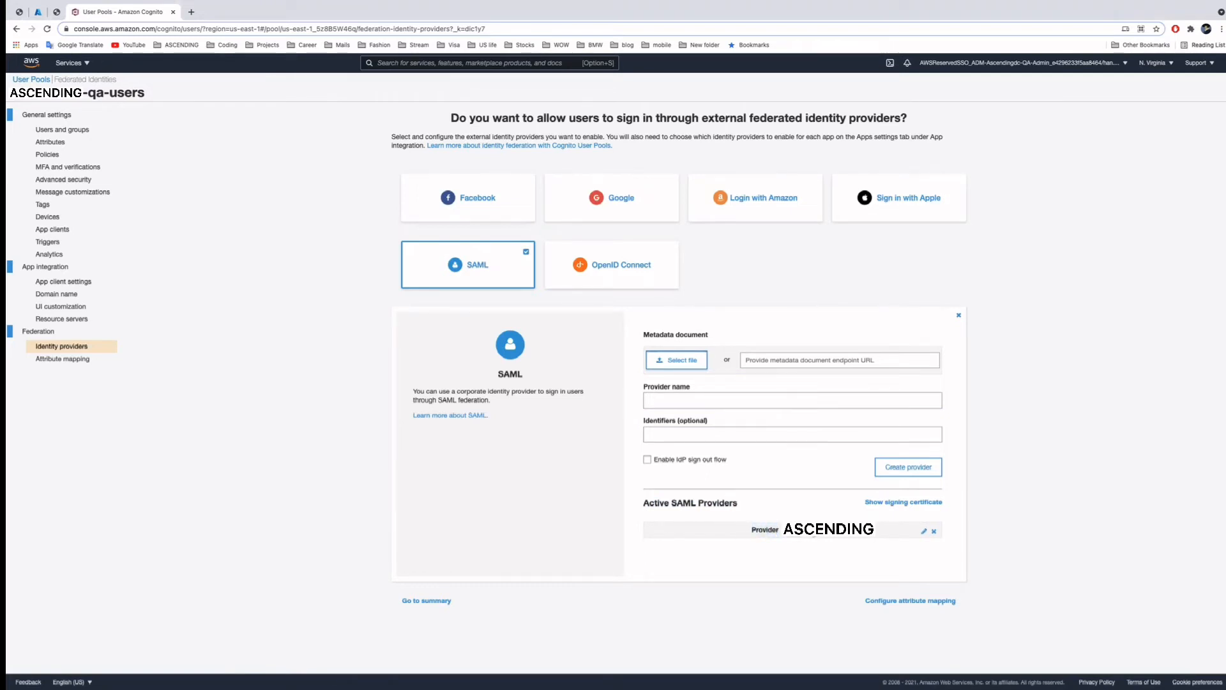
{"action": "mouse_move", "coordinate": [102, 391]}
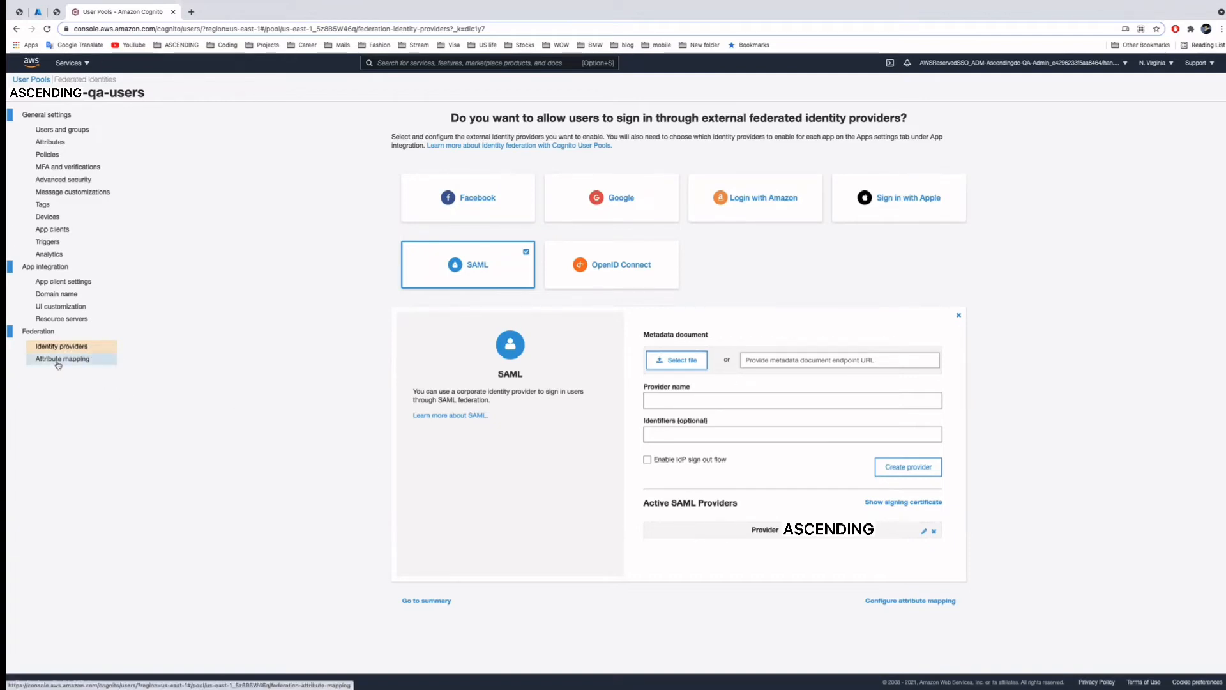
- Compare Cognito's SAML attribute mapping with Azure's User Attributes & Claims page
{"action": "left_click", "coordinate": [62, 358]}
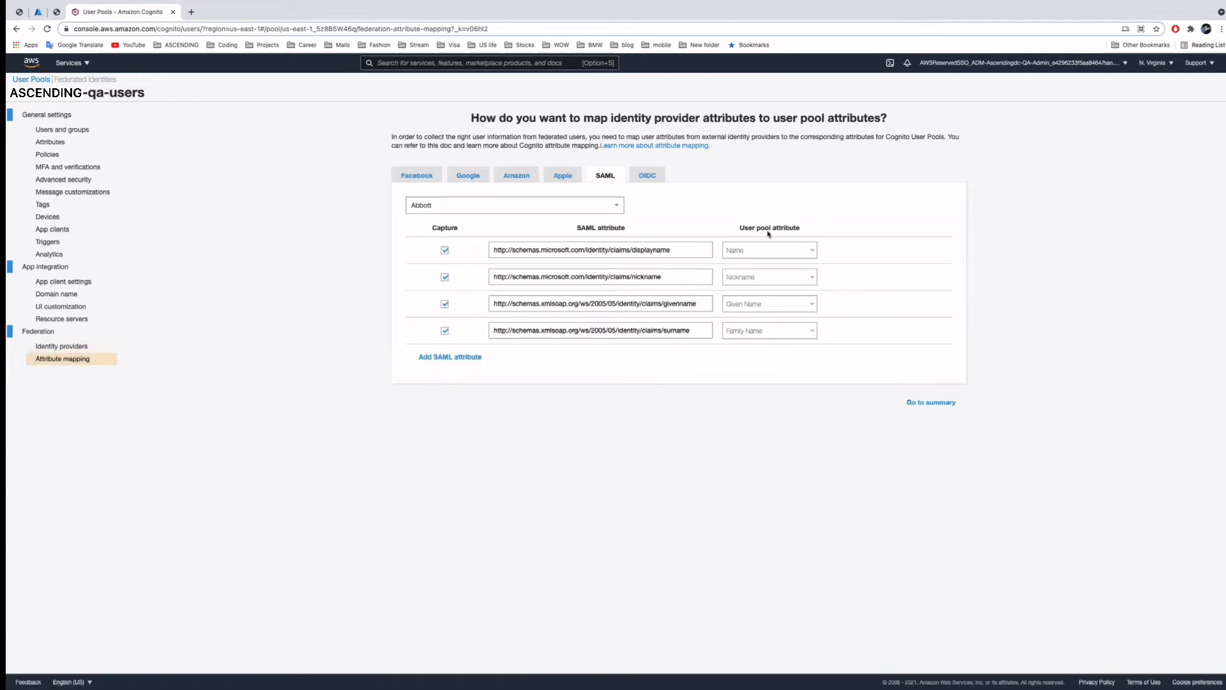
{"action": "double_click", "coordinate": [753, 228]}
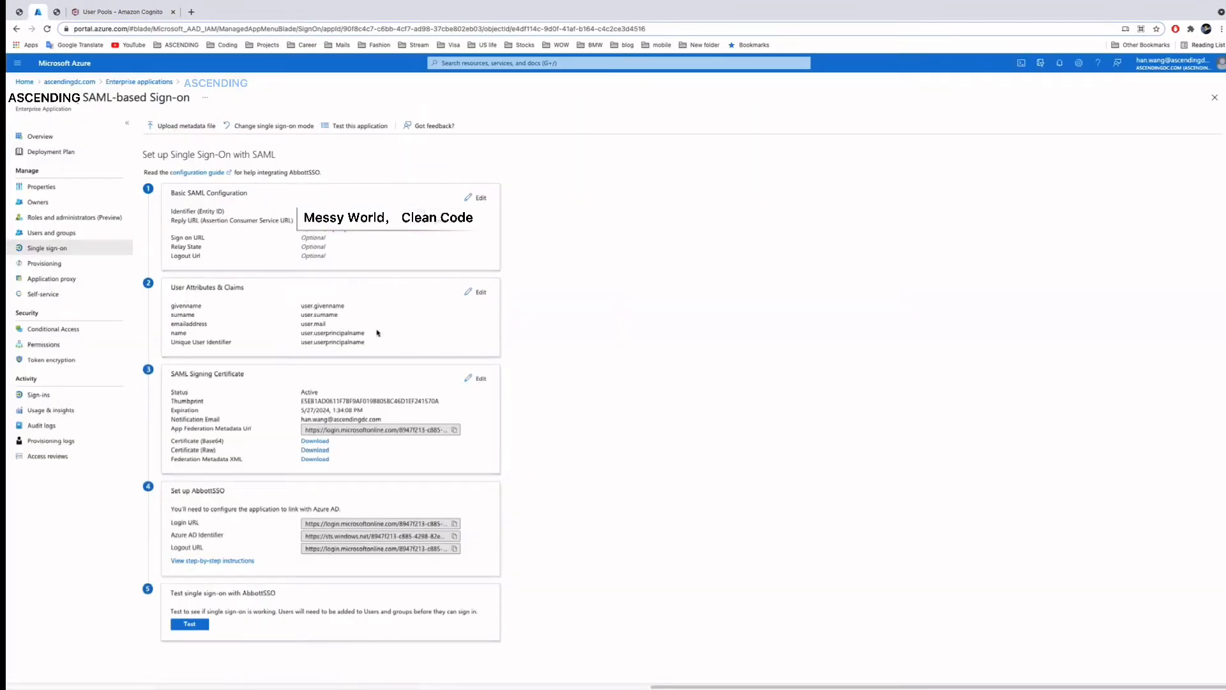
{"action": "left_click", "coordinate": [469, 292]}
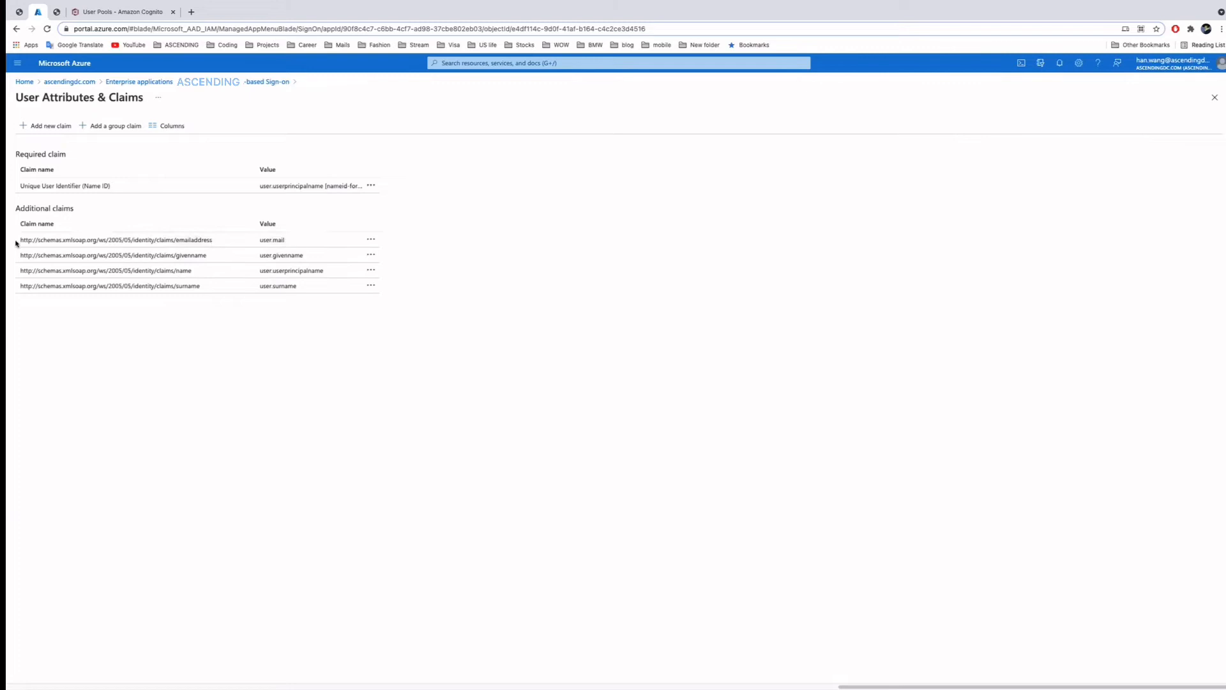
{"action": "mouse_move", "coordinate": [125, 279]}
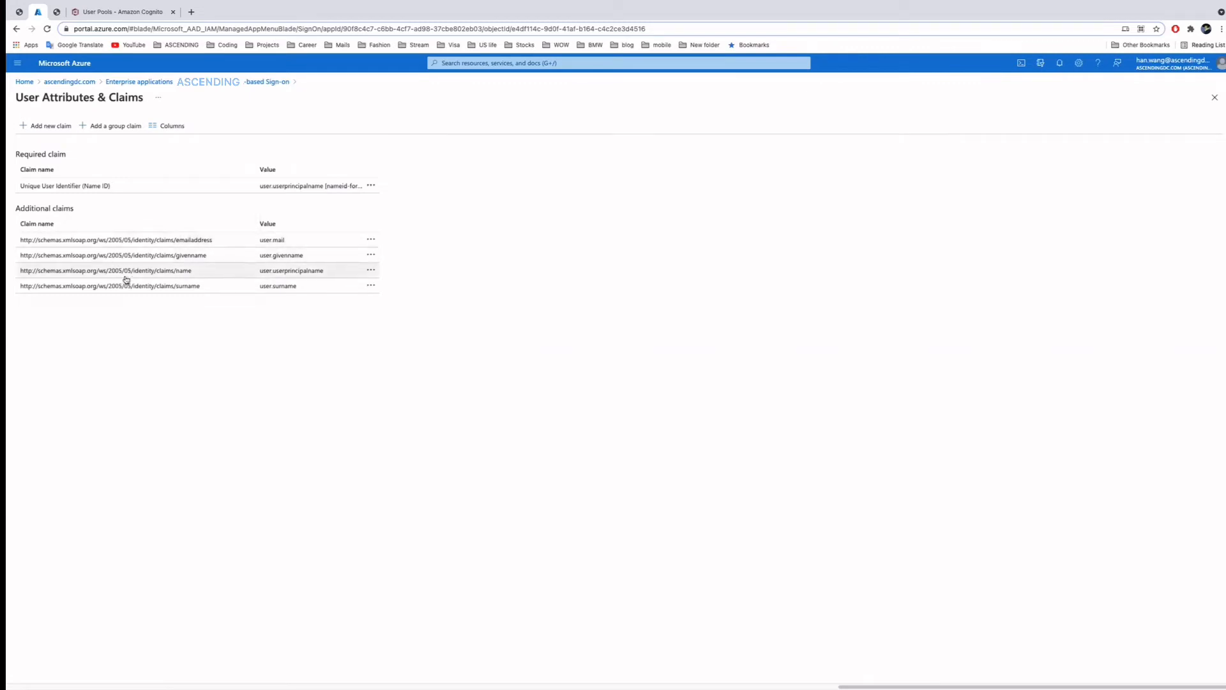
{"action": "left_click", "coordinate": [121, 11]}
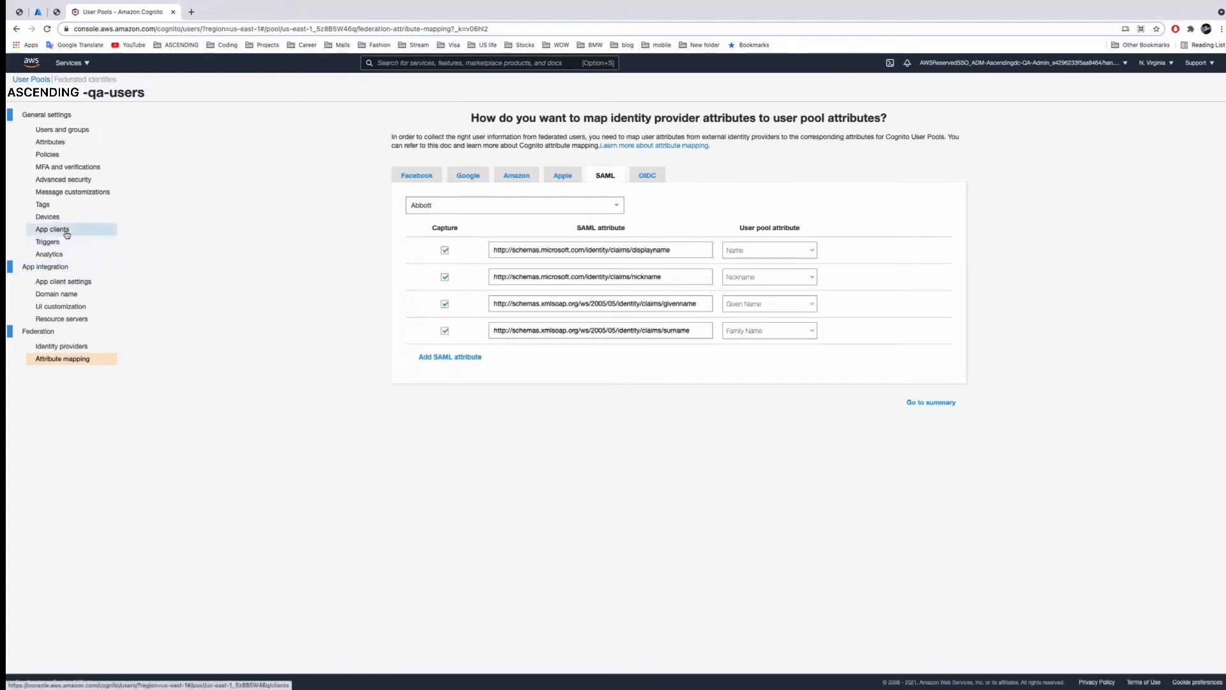
- Enable the SAML provider for app client local with authorization code grant flow
{"action": "left_click", "coordinate": [52, 230]}
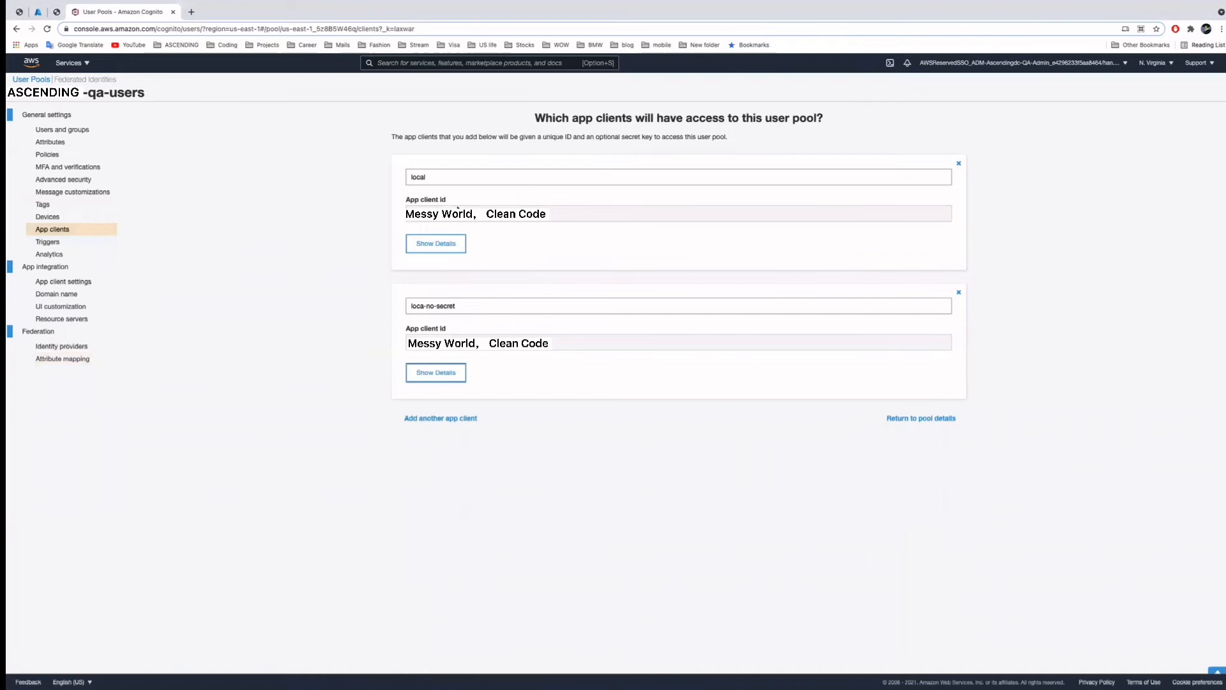
{"action": "mouse_move", "coordinate": [435, 229]}
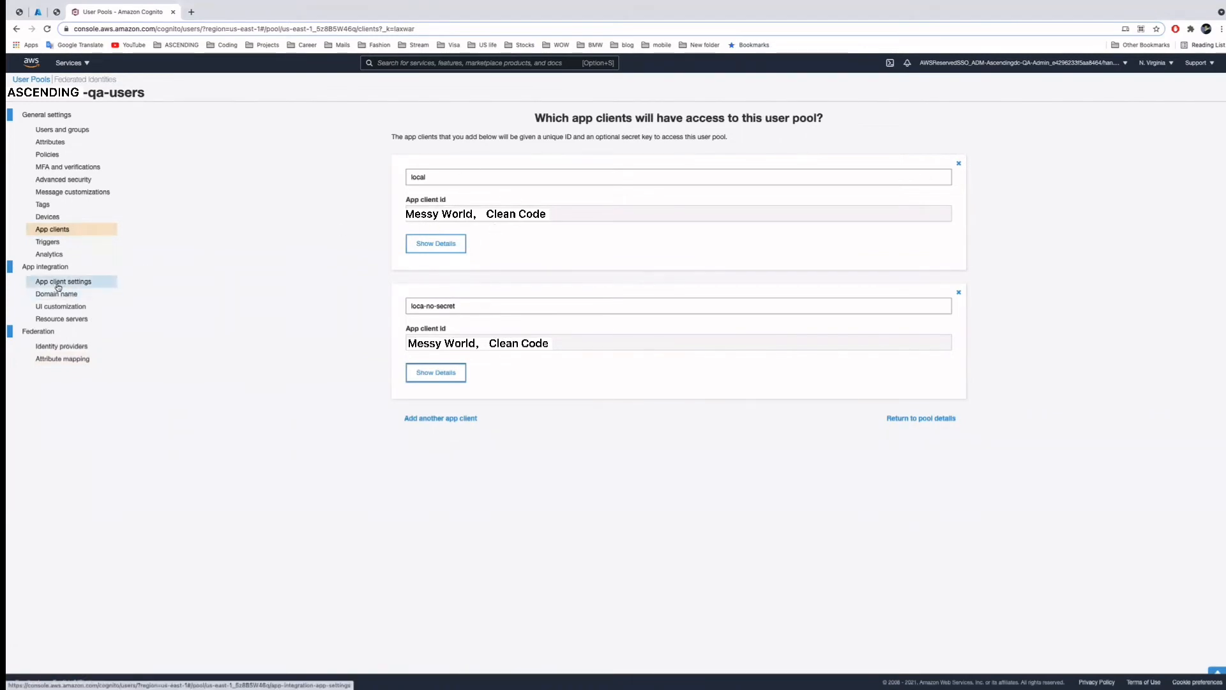
{"action": "left_click", "coordinate": [63, 282]}
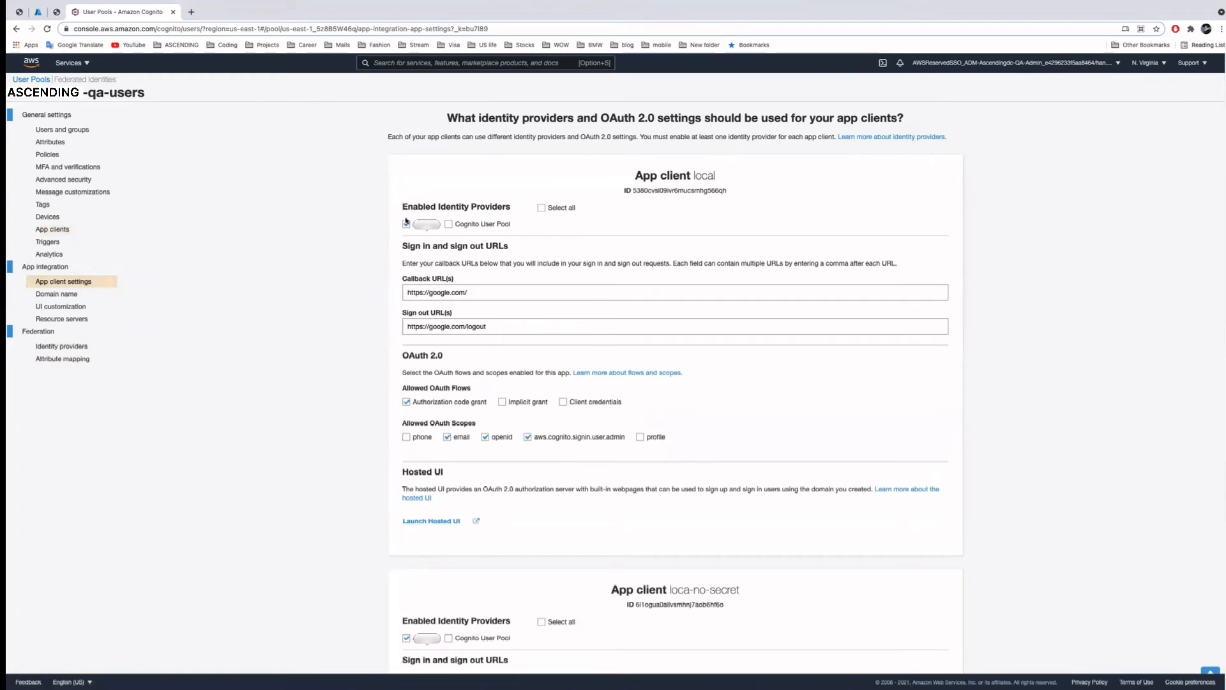
{"action": "left_click", "coordinate": [406, 223]}
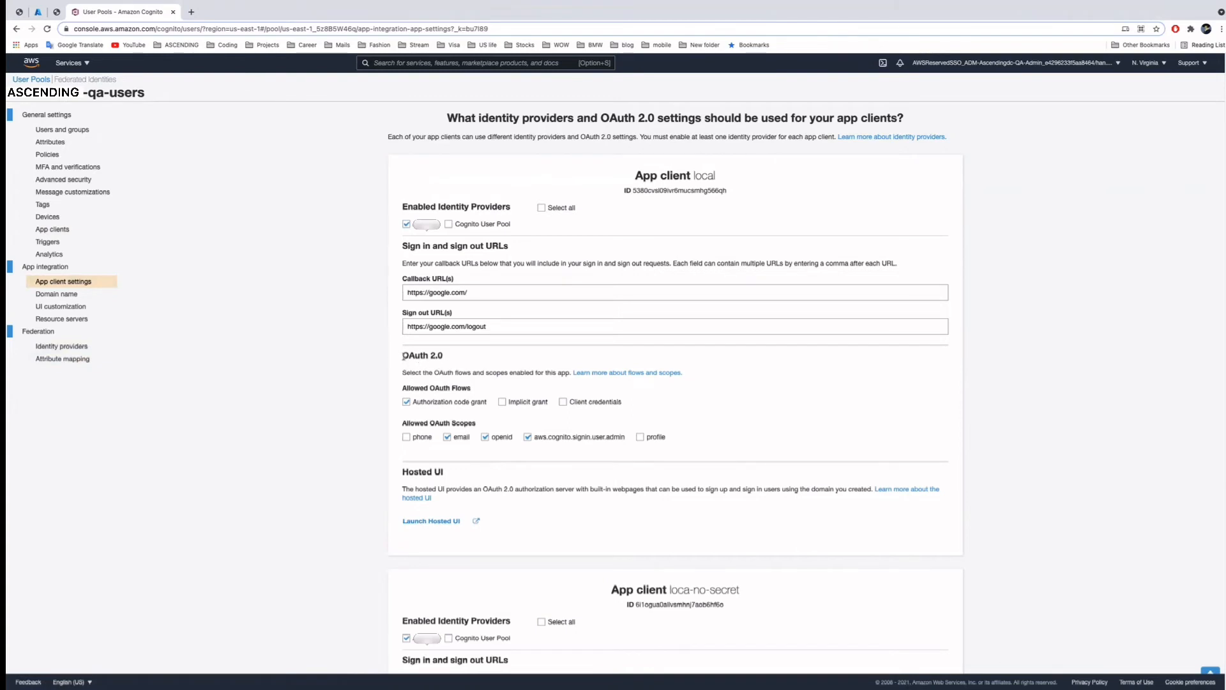
{"action": "left_click", "coordinate": [405, 401]}
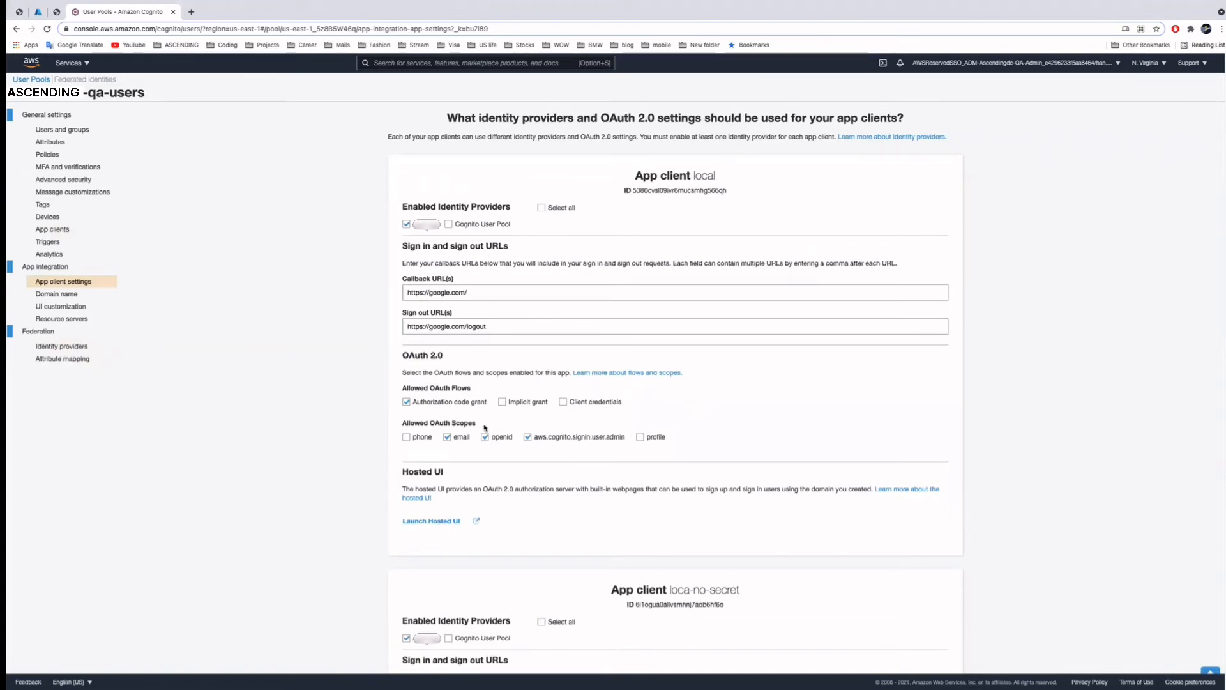
{"action": "mouse_move", "coordinate": [490, 320]}
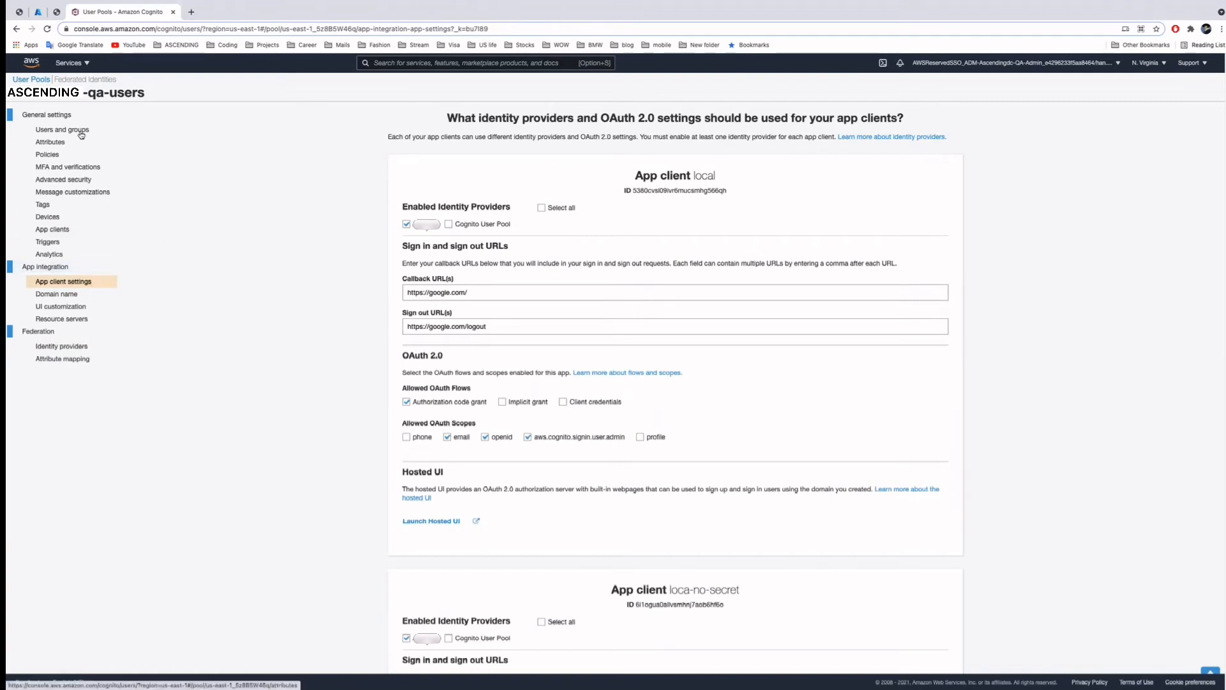
- Copy the user pool ID from General settings and view the domain name settings
{"action": "left_click", "coordinate": [45, 114]}
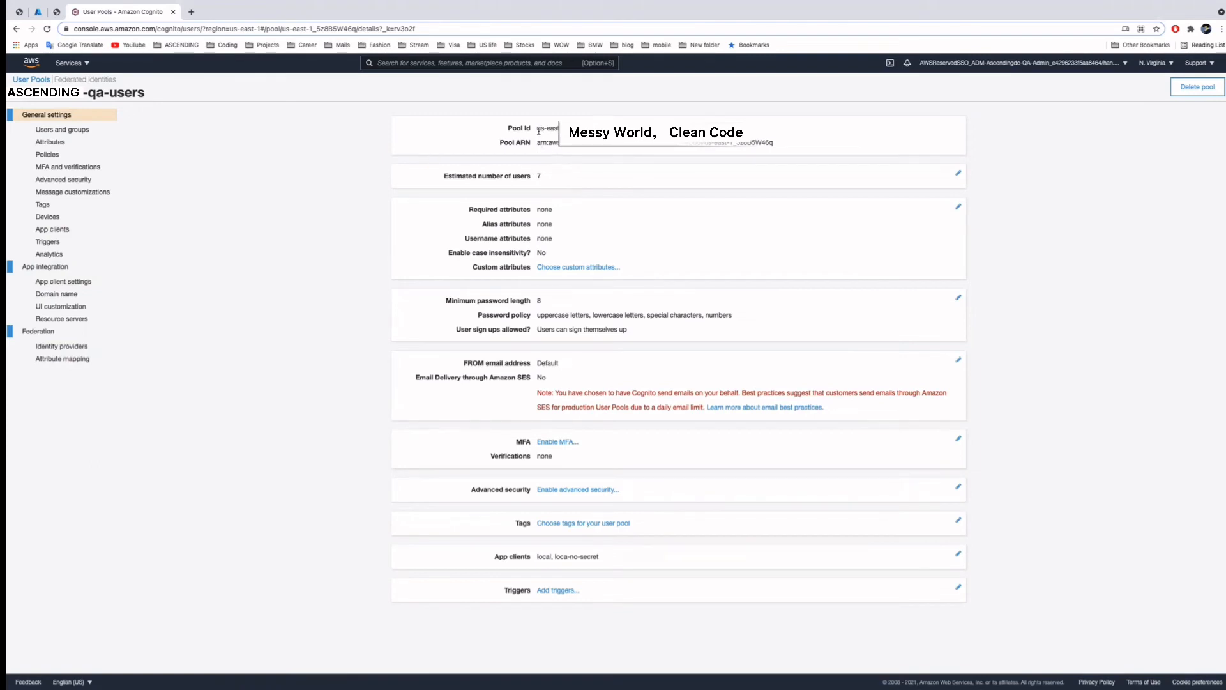
{"action": "double_click", "coordinate": [549, 128]}
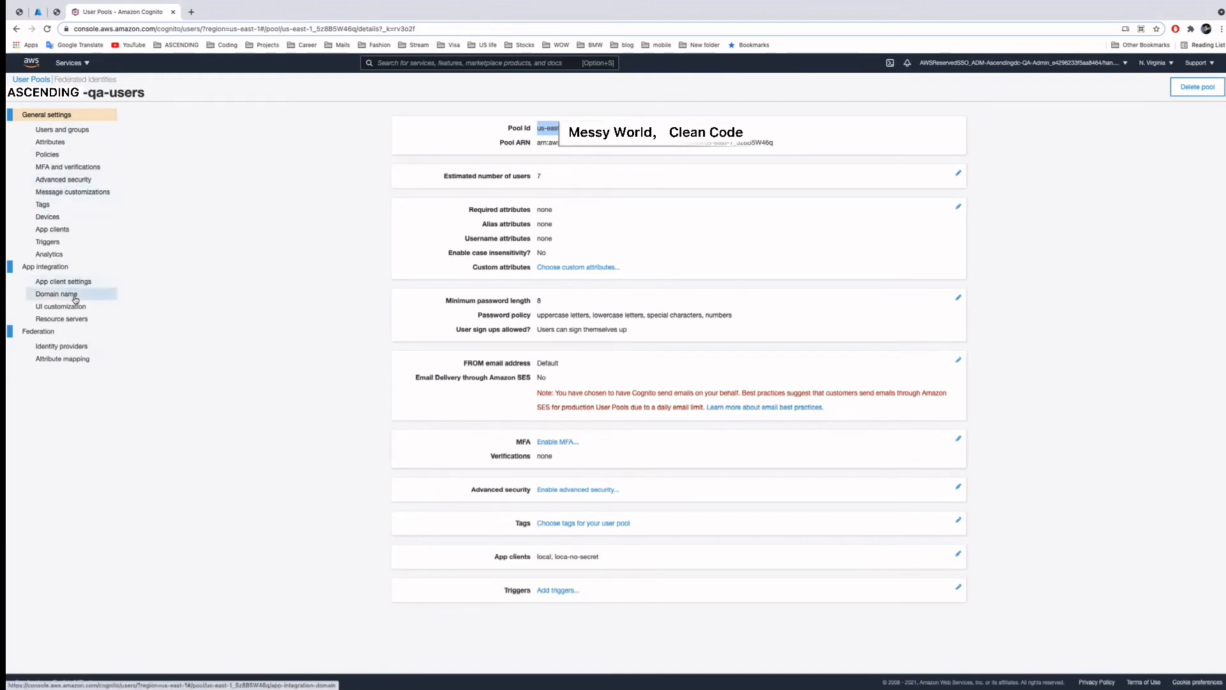
{"action": "left_click", "coordinate": [57, 293]}
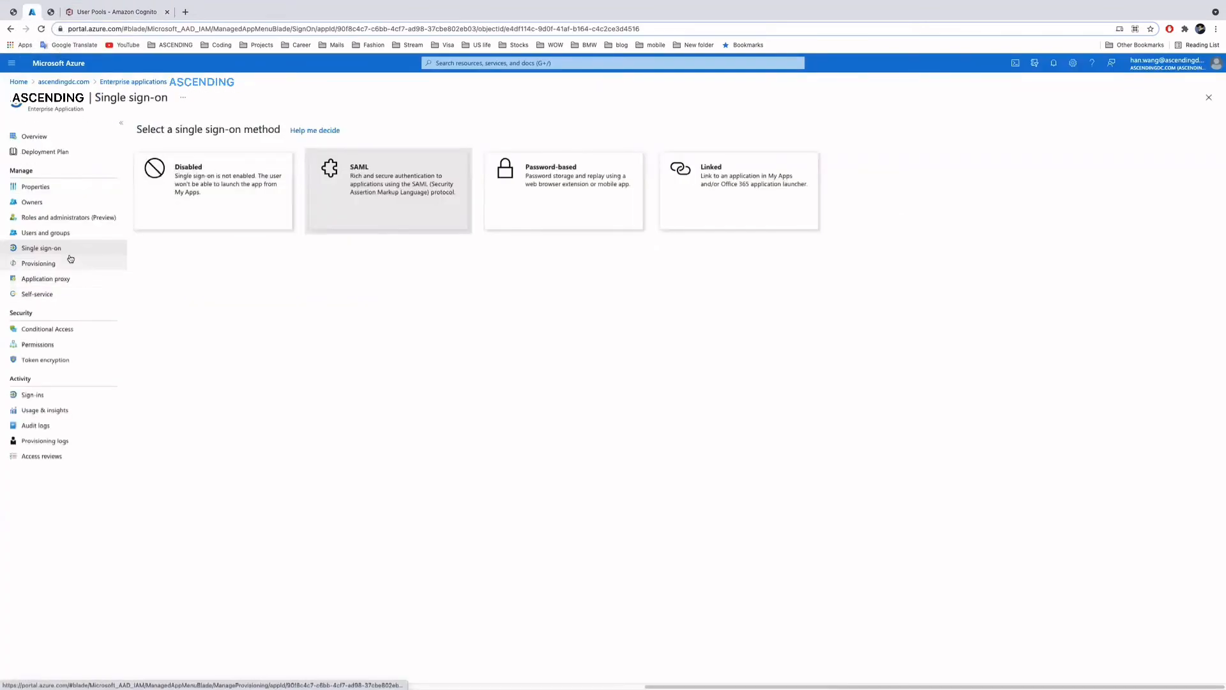
- Edit AbbottSSO's Basic SAML Configuration, starting with the new identifier field
{"action": "left_click", "coordinate": [34, 136]}
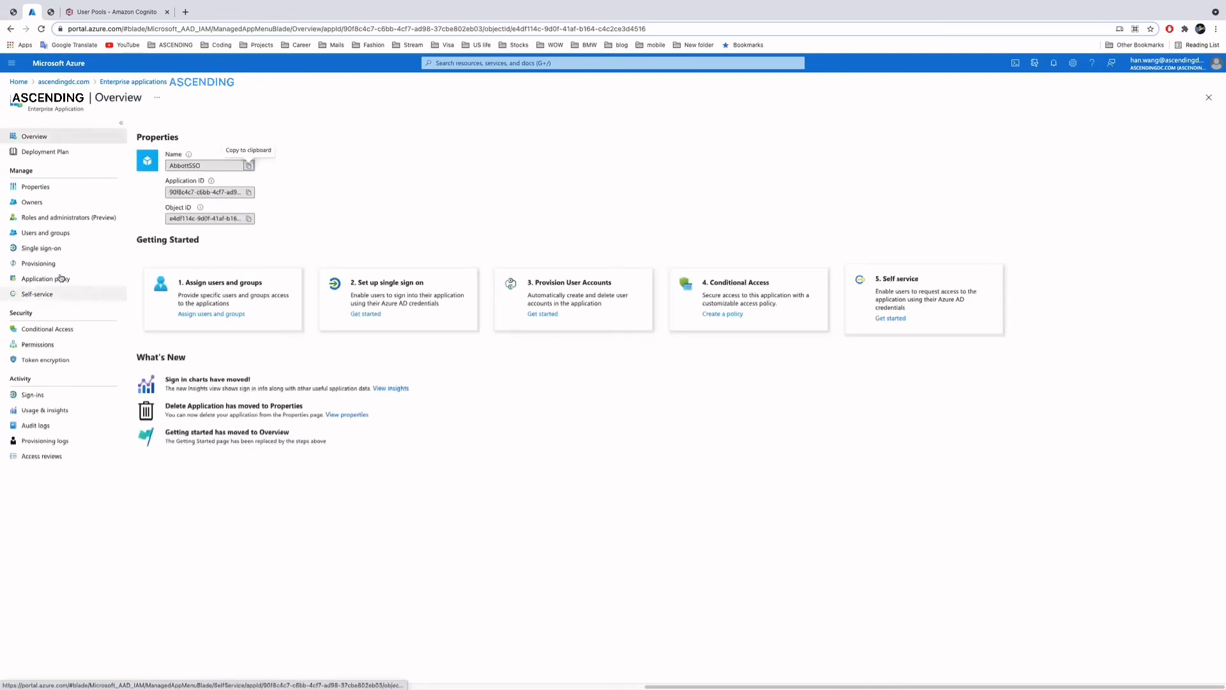
{"action": "left_click", "coordinate": [41, 248]}
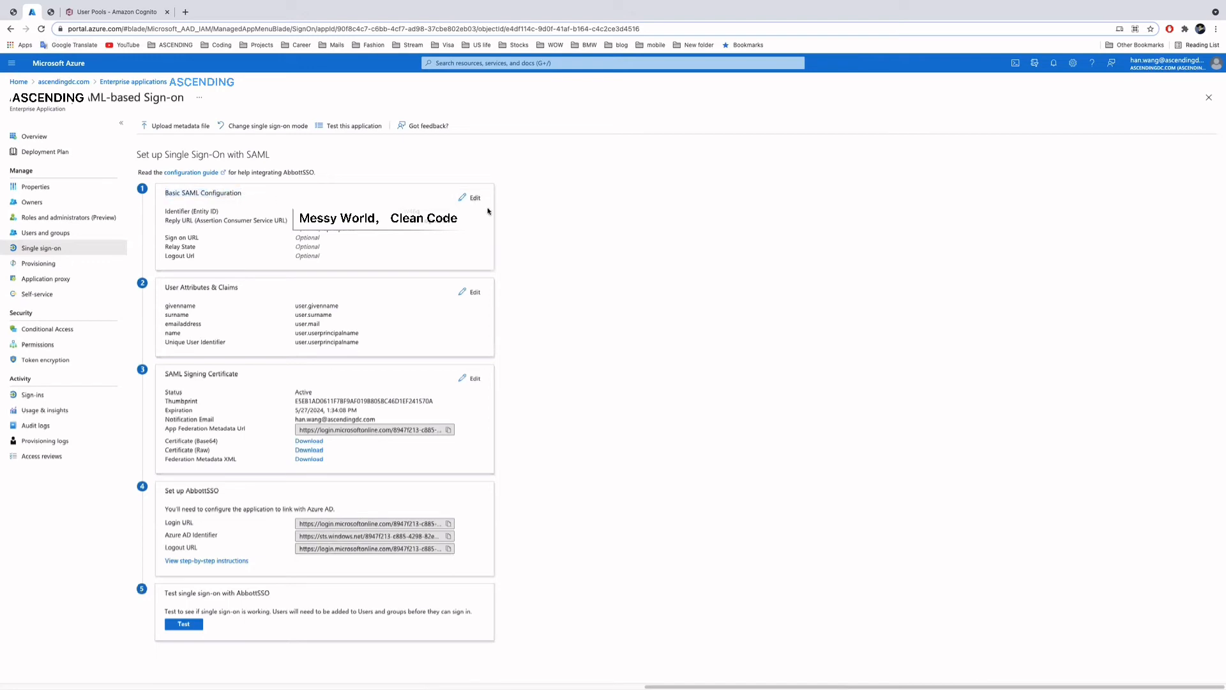
{"action": "left_click", "coordinate": [470, 198]}
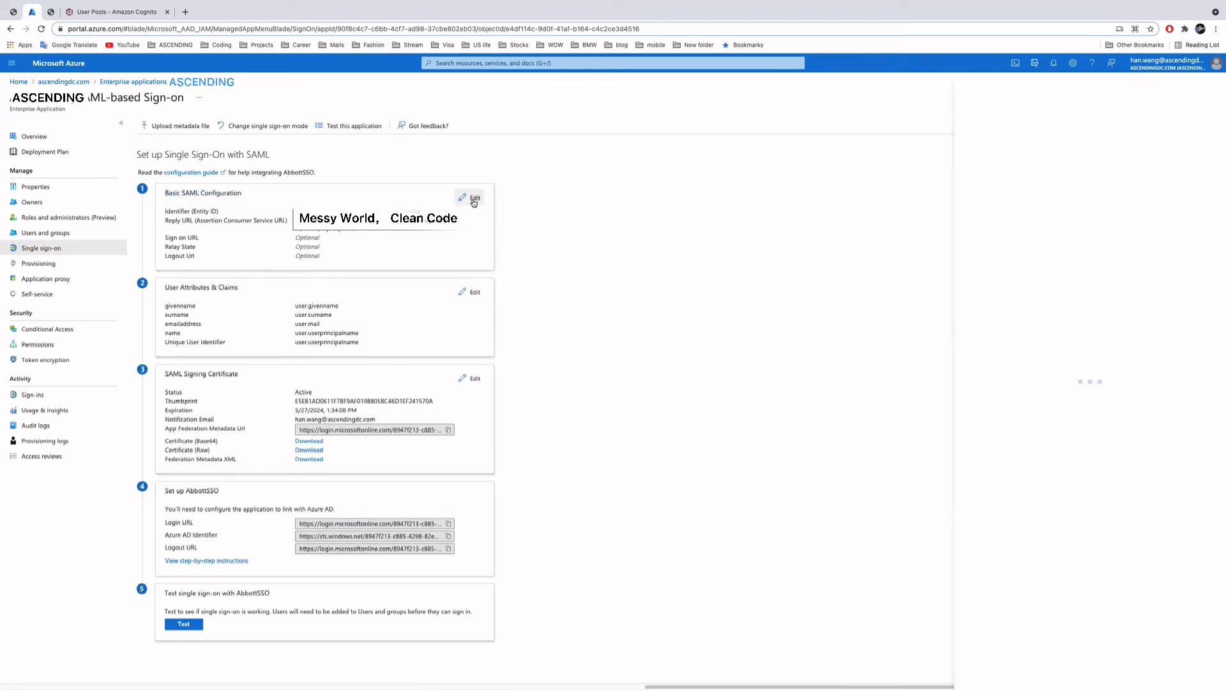
{"action": "left_click", "coordinate": [470, 198]}
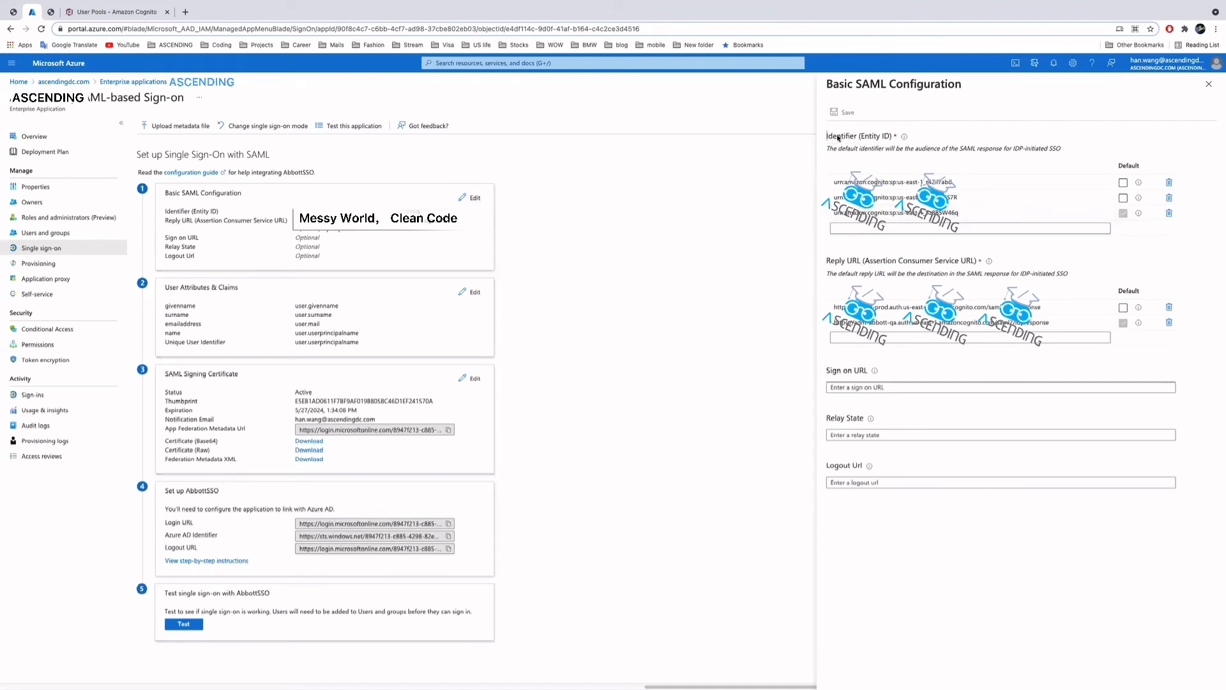
{"action": "left_click", "coordinate": [970, 212]}
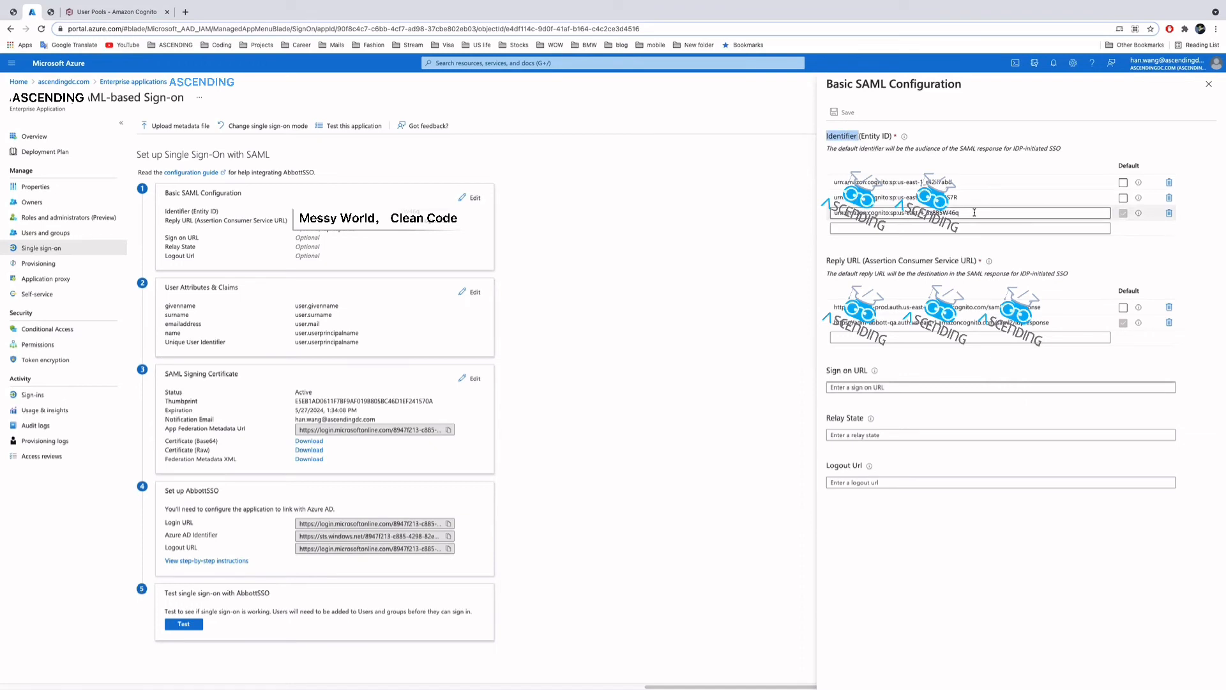
{"action": "left_click", "coordinate": [969, 213]}
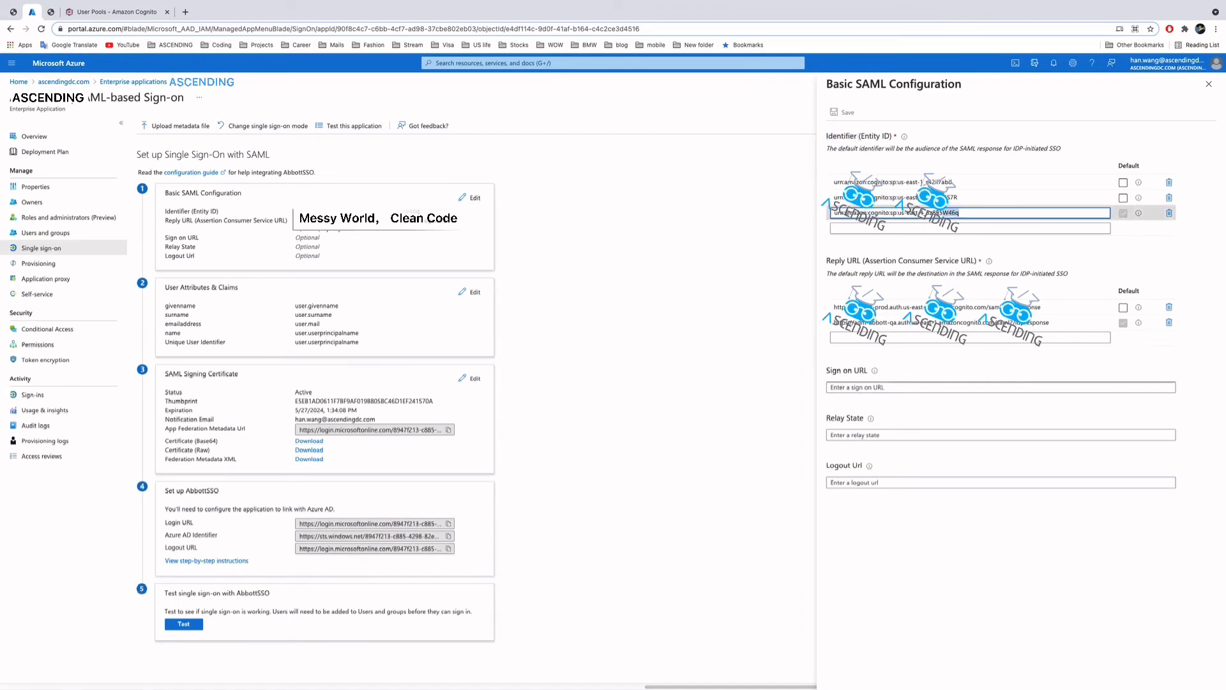
- Fetch the Cognito pool ID and domain for the urn identifier and saml2/idpresponse reply URL
{"action": "left_click", "coordinate": [116, 11]}
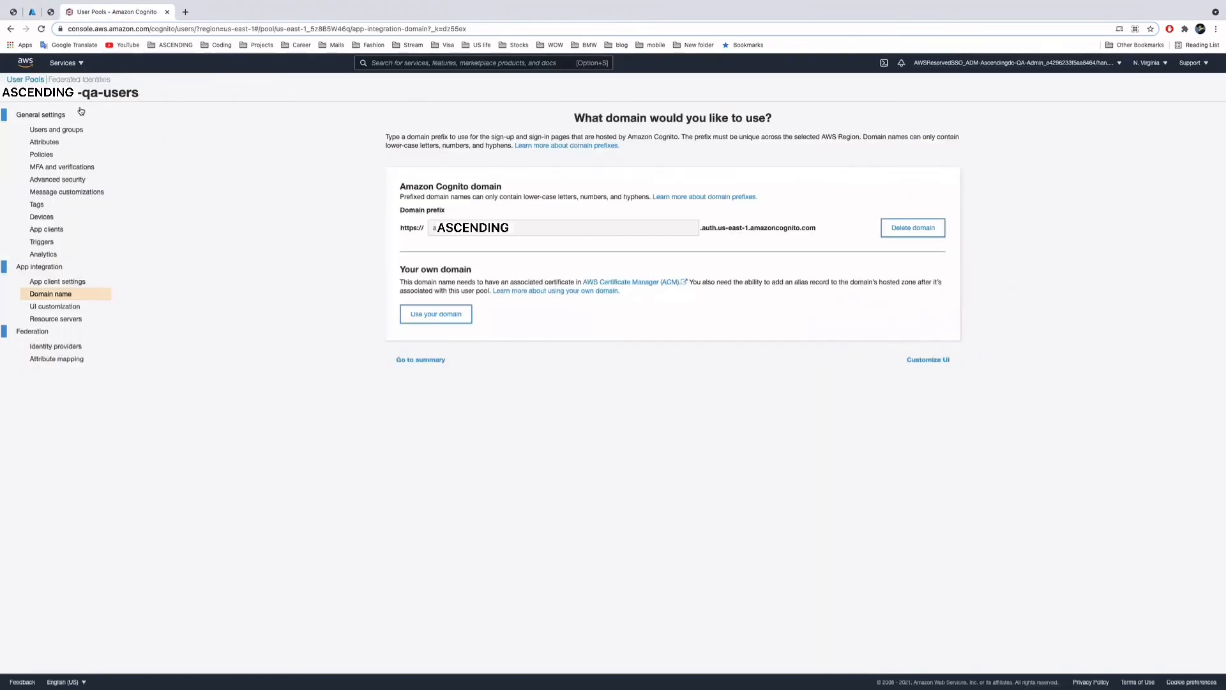
{"action": "left_click", "coordinate": [40, 114]}
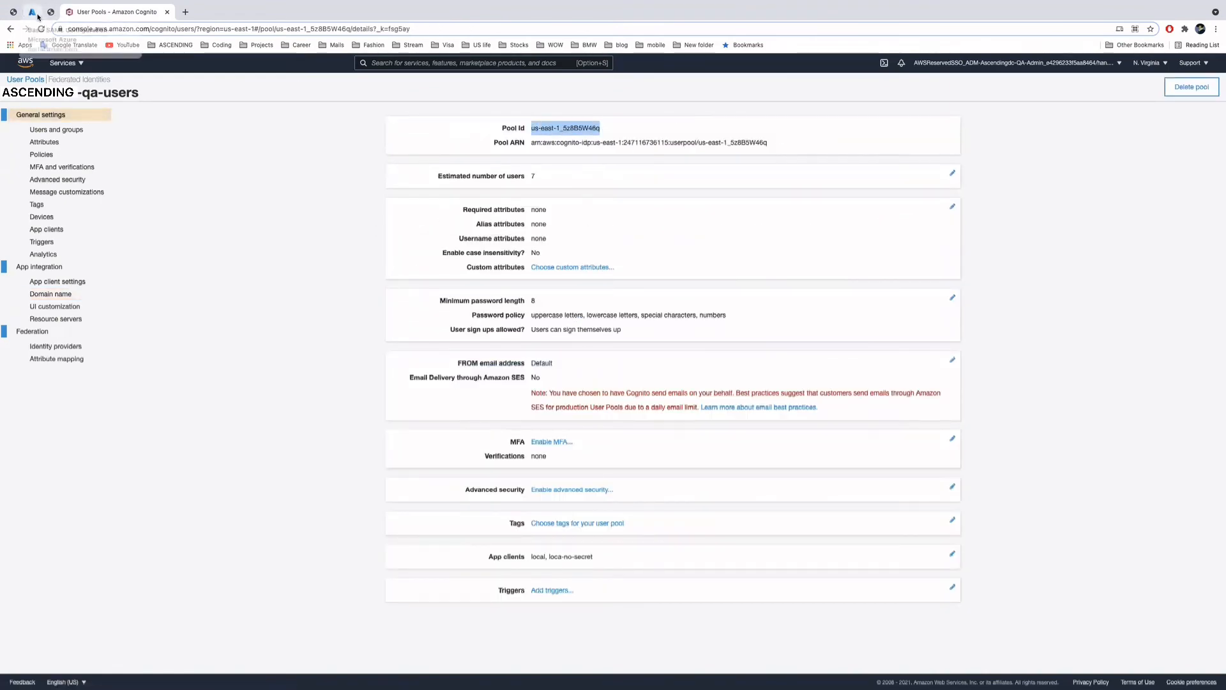
{"action": "left_click", "coordinate": [31, 11]}
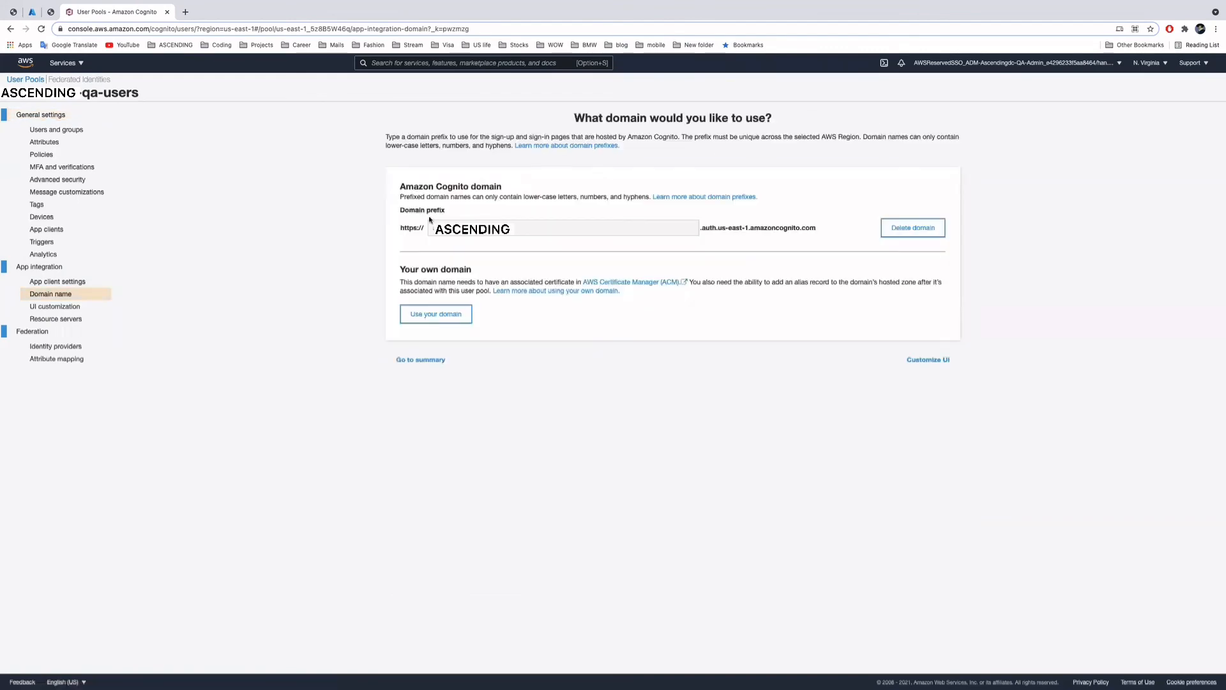
{"action": "left_click", "coordinate": [34, 11]}
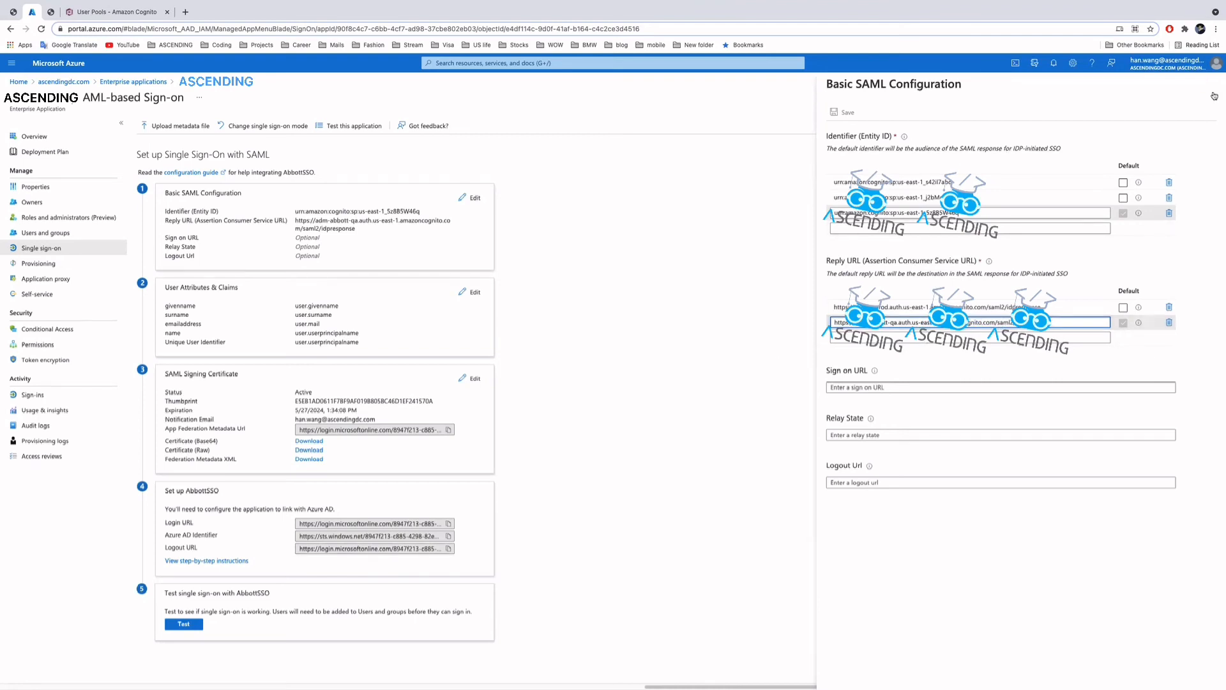
- Close the Basic SAML Configuration blade showing the Cognito identifier and reply URL
{"action": "left_click", "coordinate": [1214, 95]}
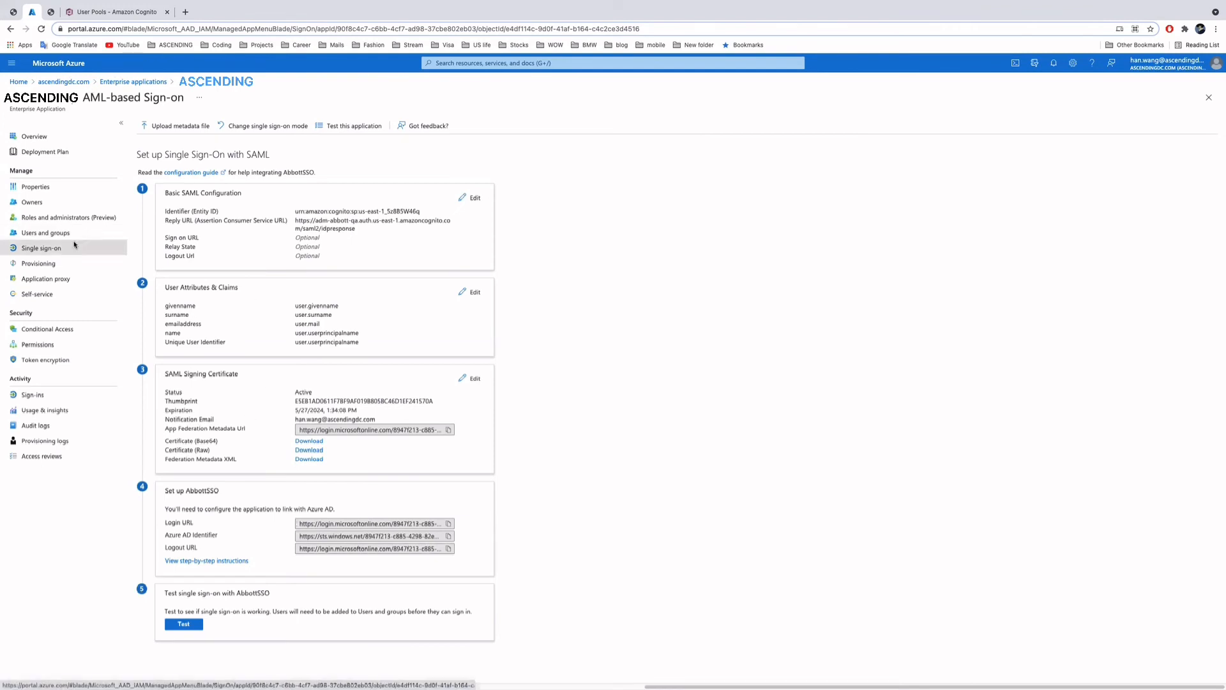
{"action": "mouse_move", "coordinate": [118, 119]}
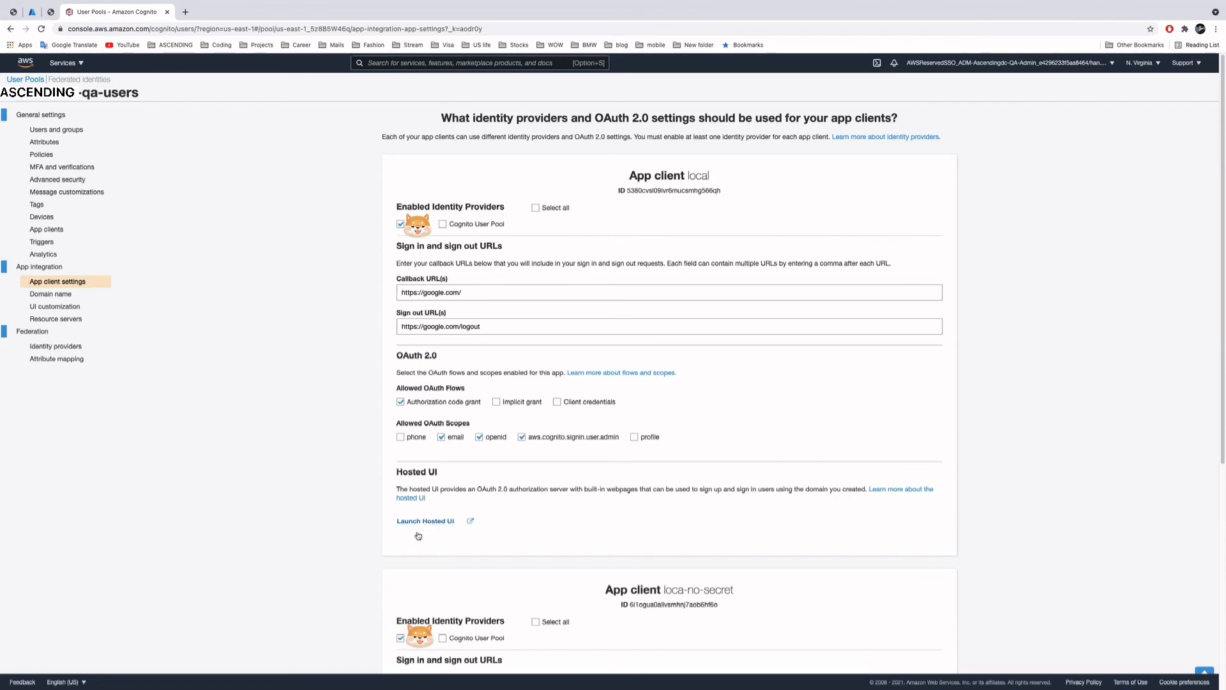
- Launch the hosted UI for app client 'local' and sign in via corporate Microsoft with password and authenticator code
{"action": "left_click", "coordinate": [426, 520]}
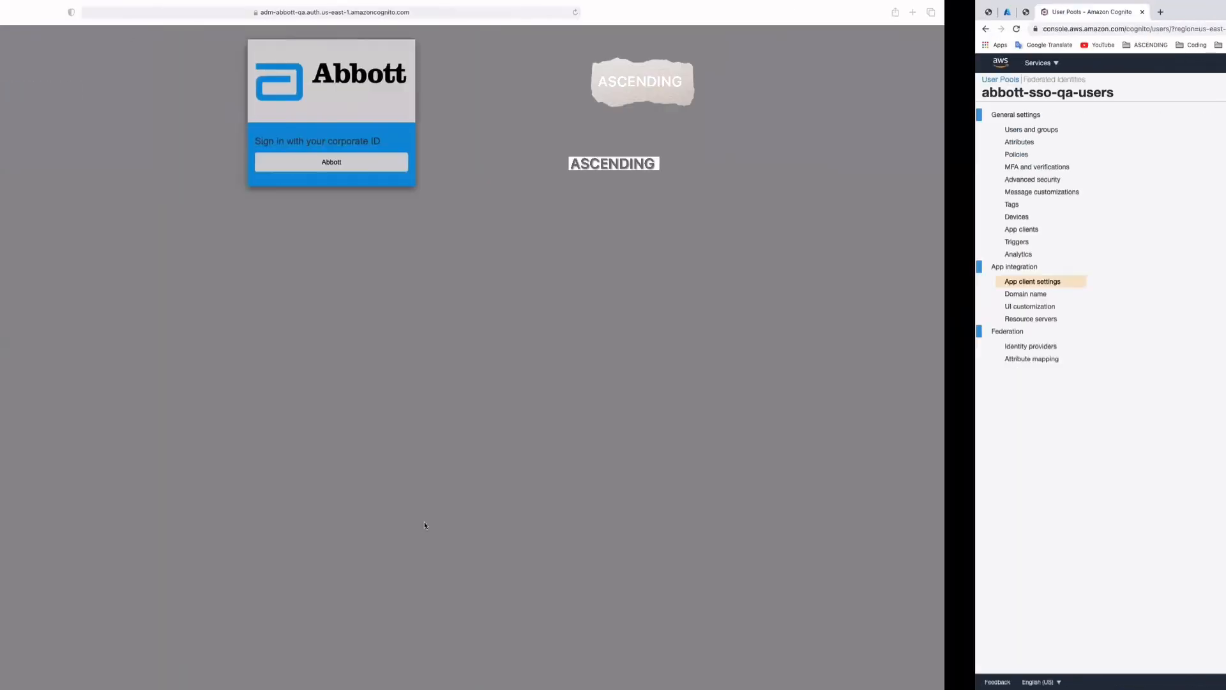
{"action": "left_click", "coordinate": [330, 162]}
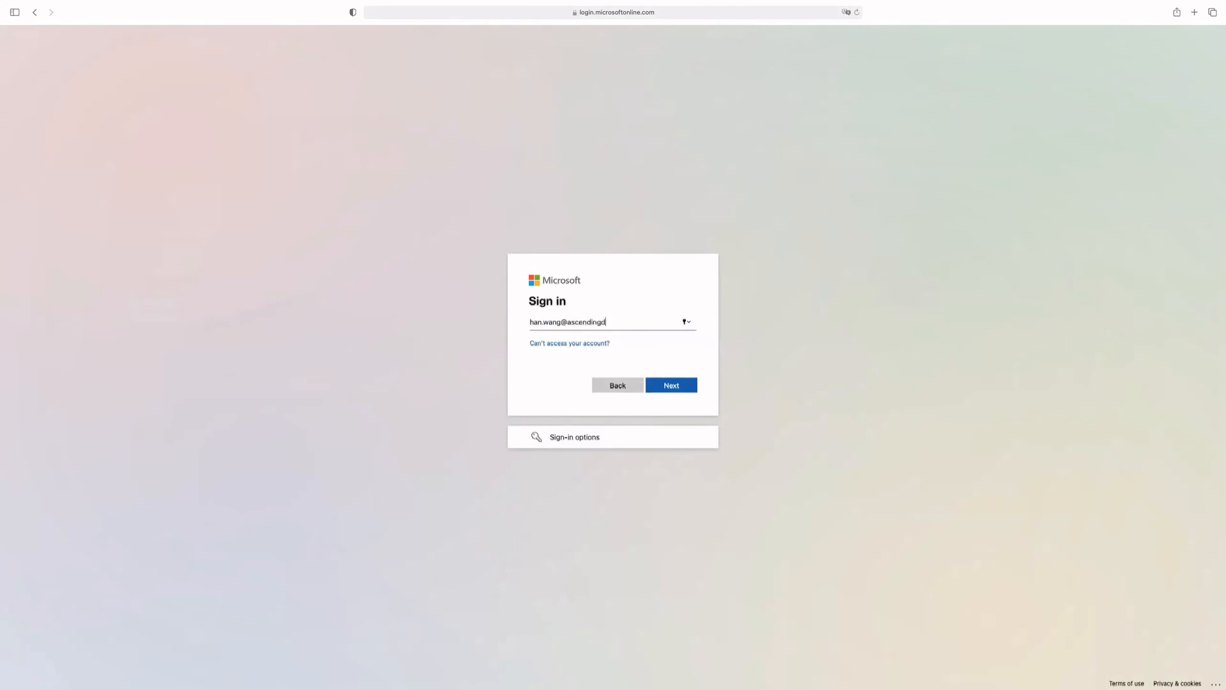
{"action": "left_click", "coordinate": [670, 384]}
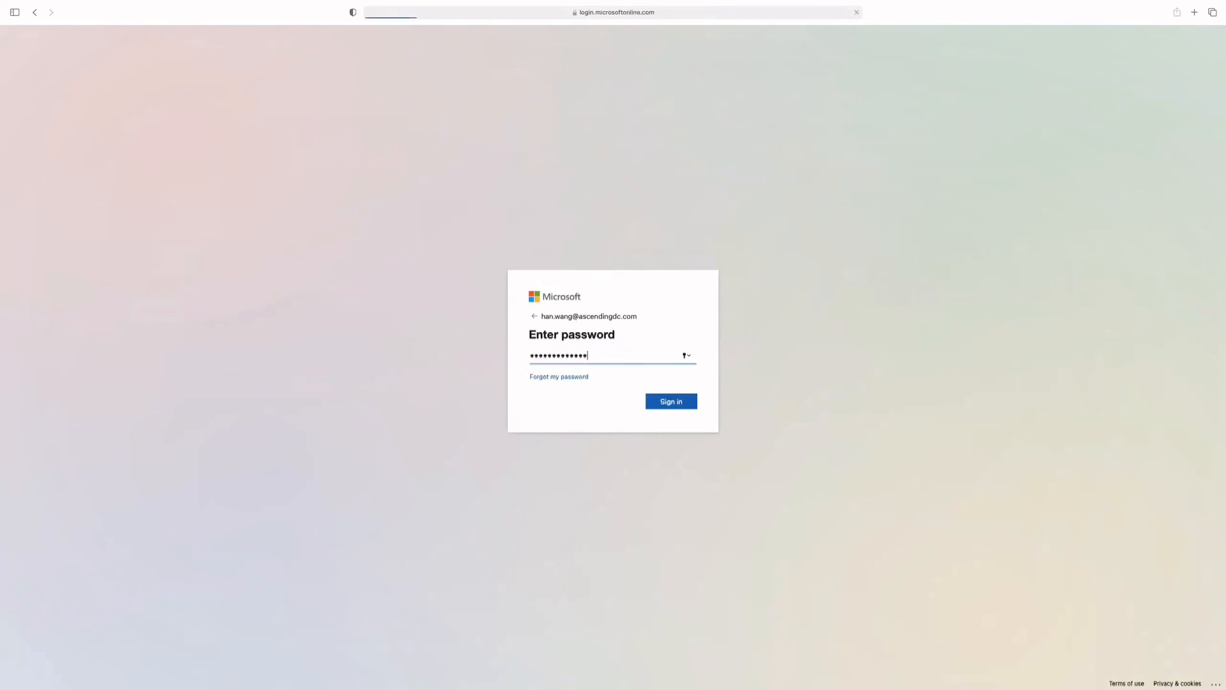
{"action": "left_click", "coordinate": [670, 401]}
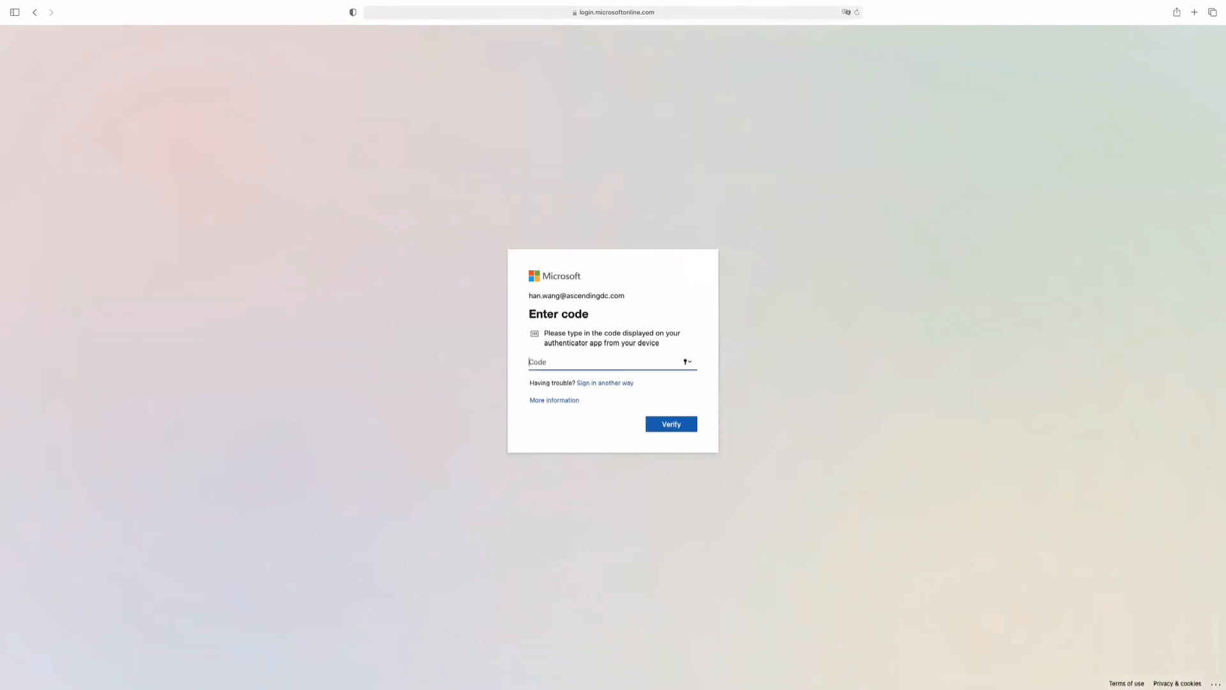
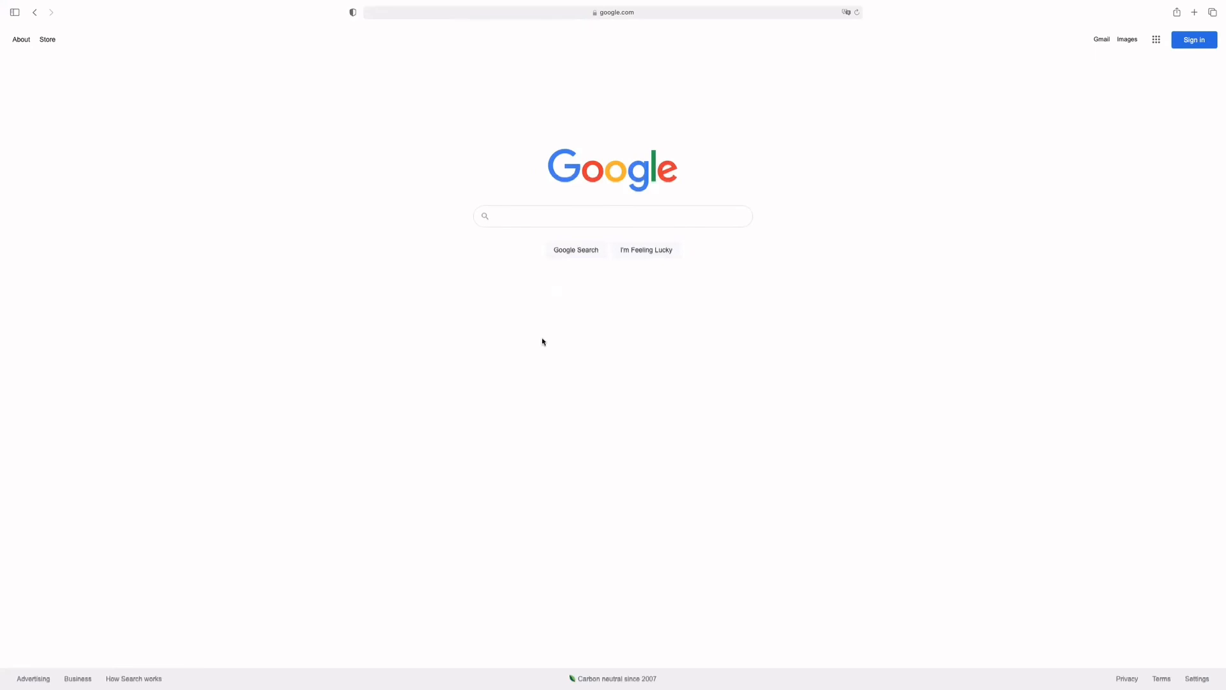
{"action": "left_click", "coordinate": [612, 216]}
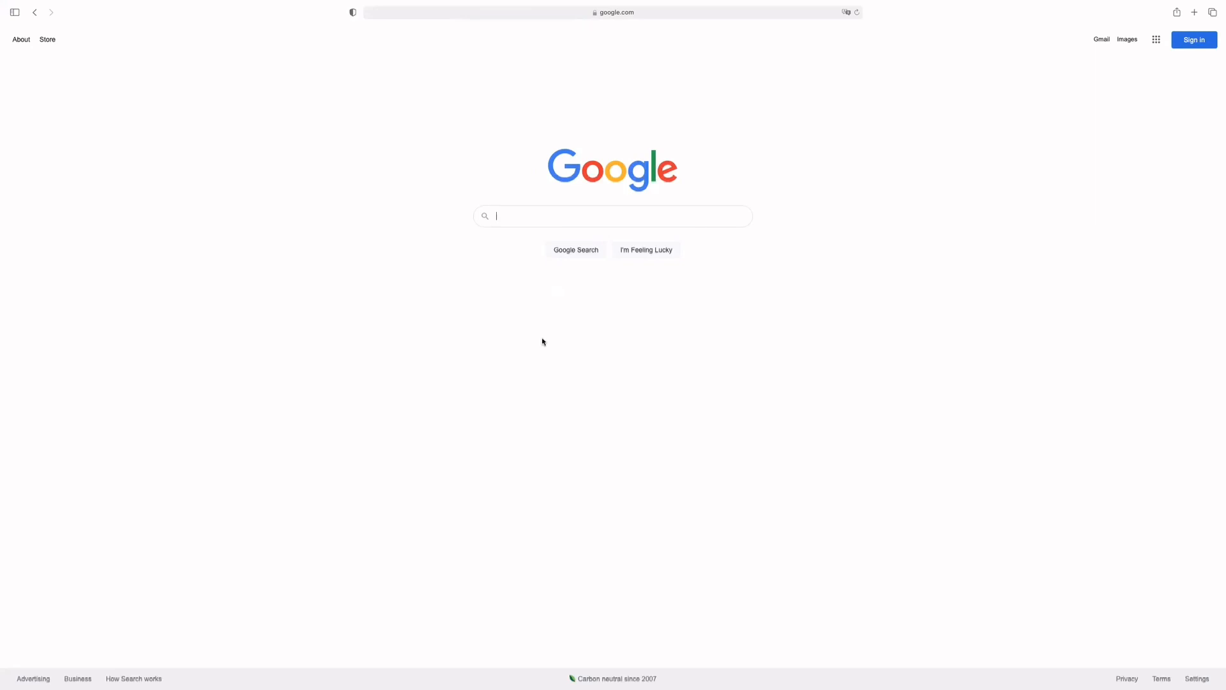
{"action": "mouse_move", "coordinate": [552, 349]}
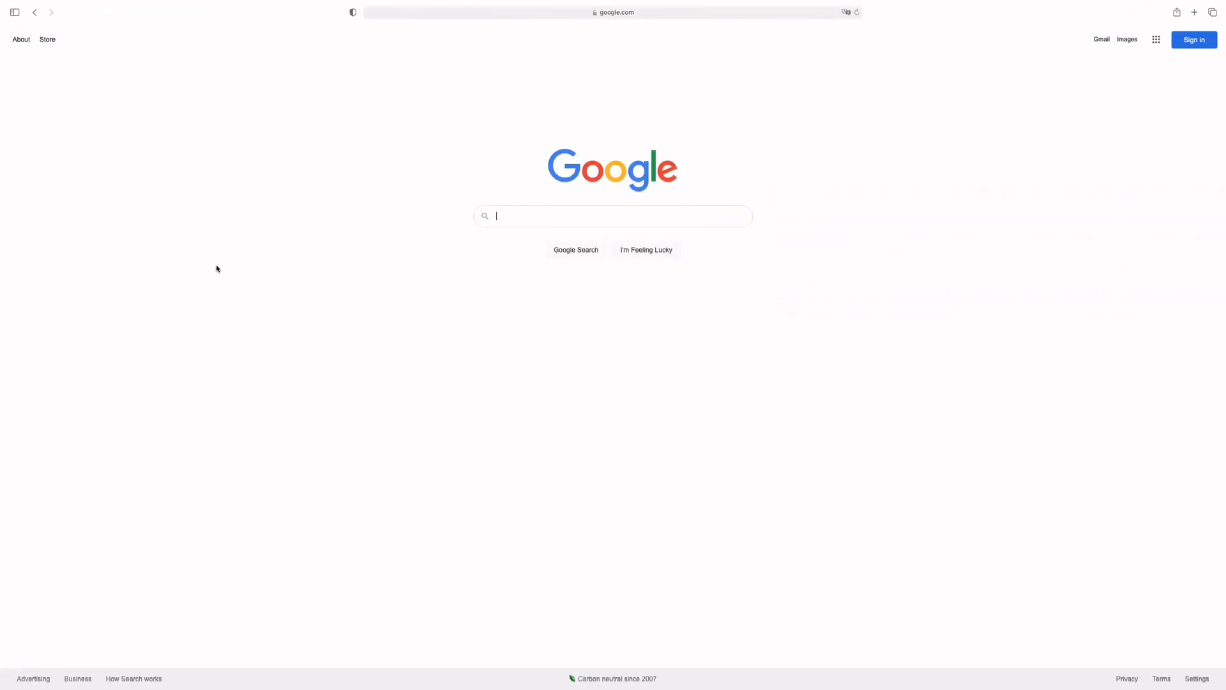
{"action": "mouse_move", "coordinate": [655, 645]}
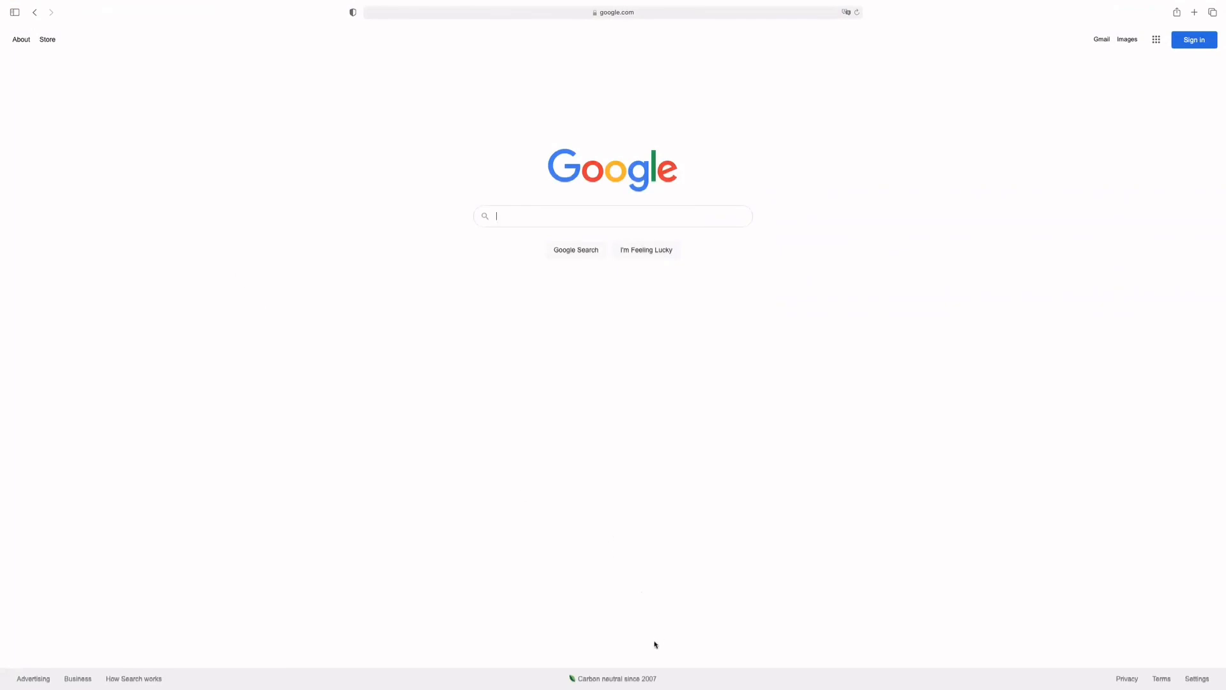